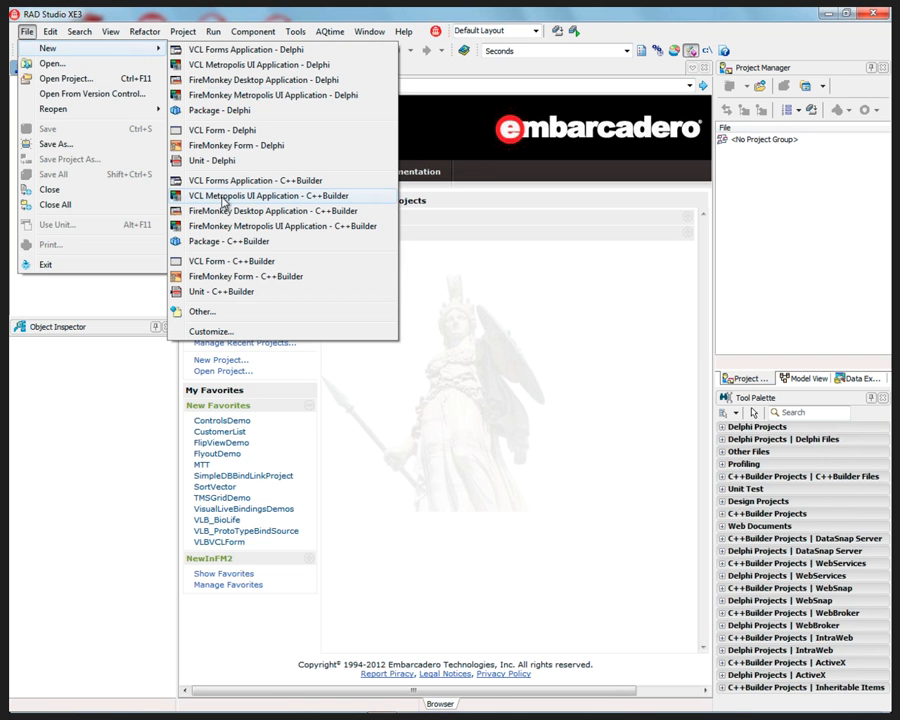
- Create a new C++Builder forms application from the Welcome Page
{"action": "left_click", "coordinate": [268, 196]}
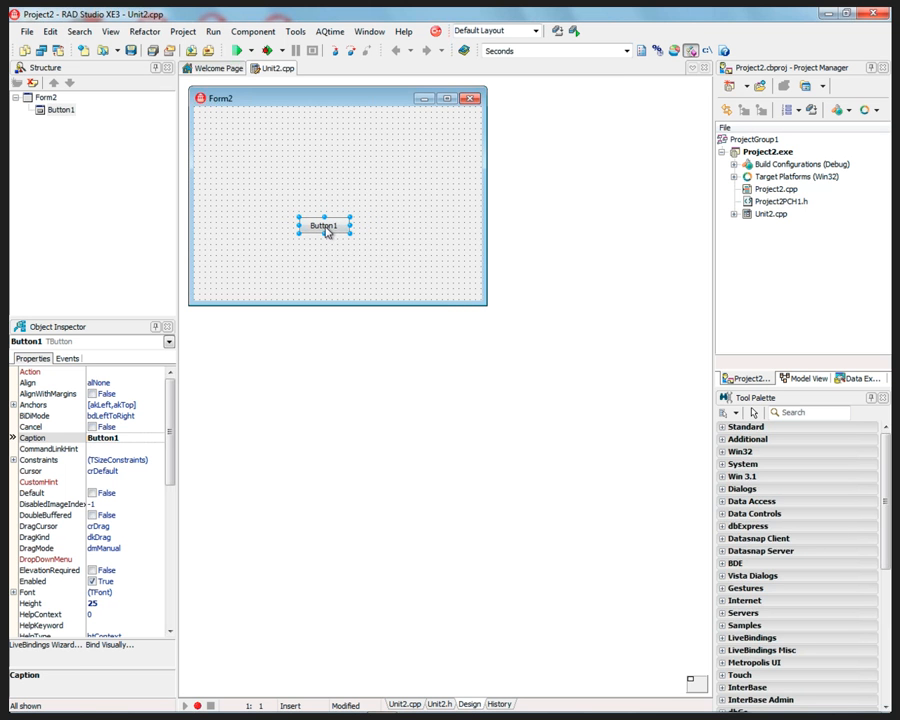
{"action": "mouse_move", "coordinate": [336, 268]}
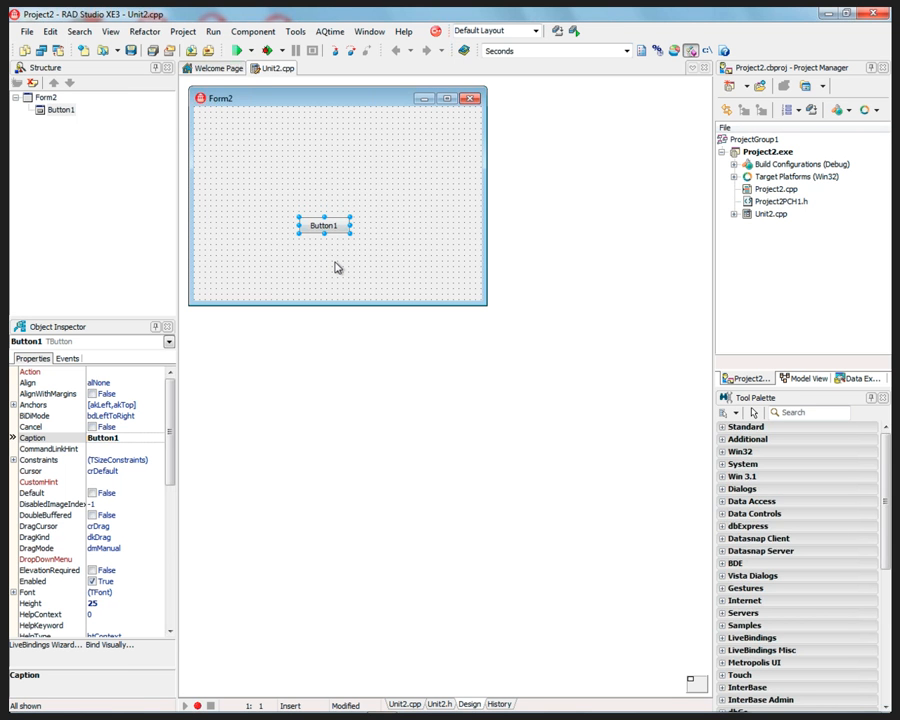
{"action": "mouse_move", "coordinate": [284, 250]}
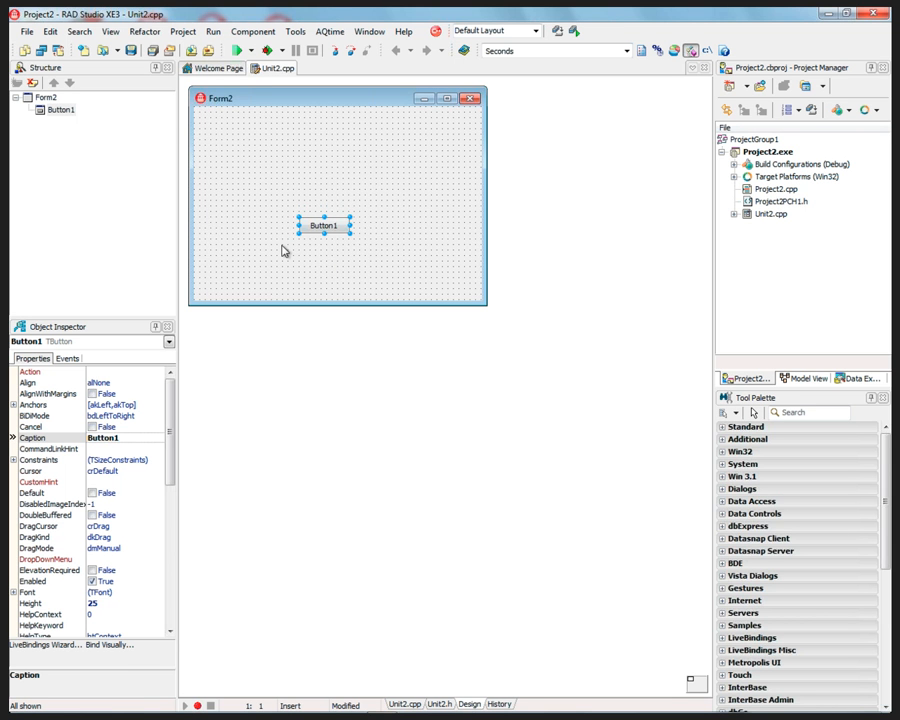
{"action": "mouse_move", "coordinate": [372, 220]}
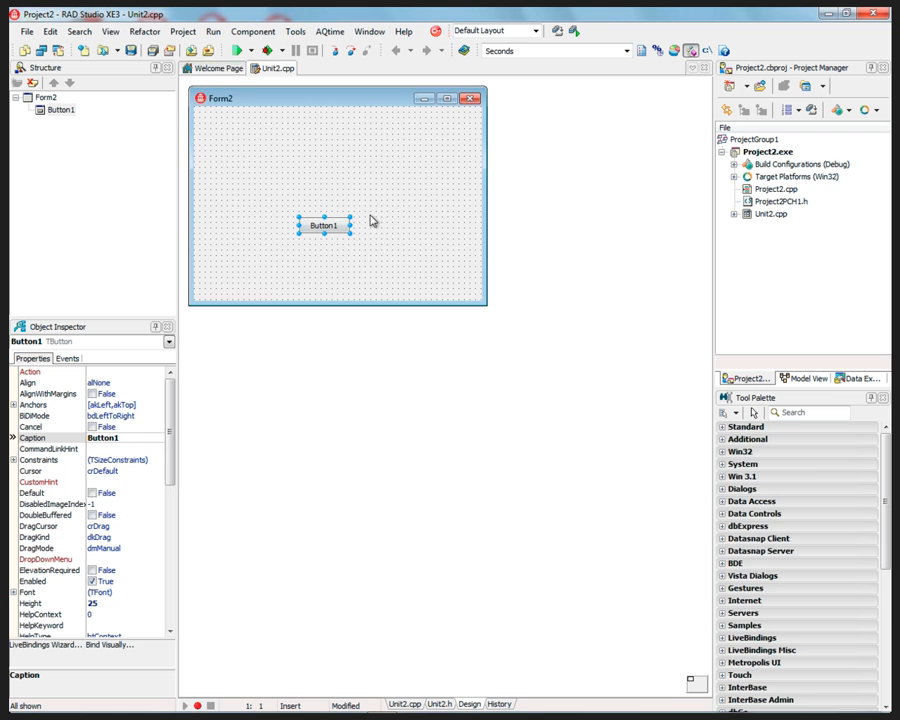
- Convert Form2 to Metropolis UI via its context menu and confirm the irreversible conversion
{"action": "right_click", "coordinate": [376, 204]}
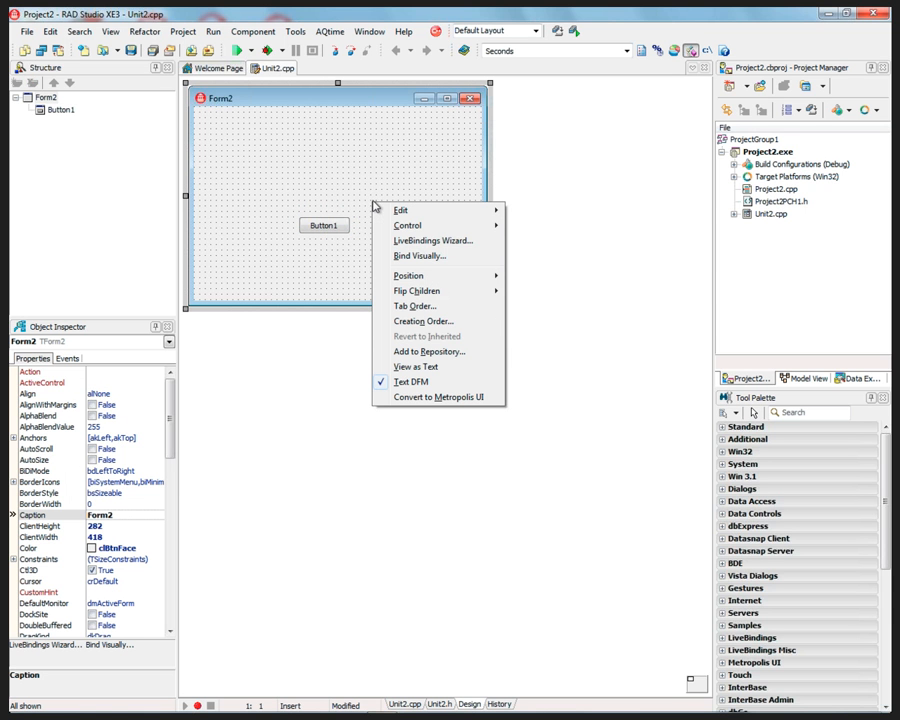
{"action": "mouse_move", "coordinate": [352, 196]}
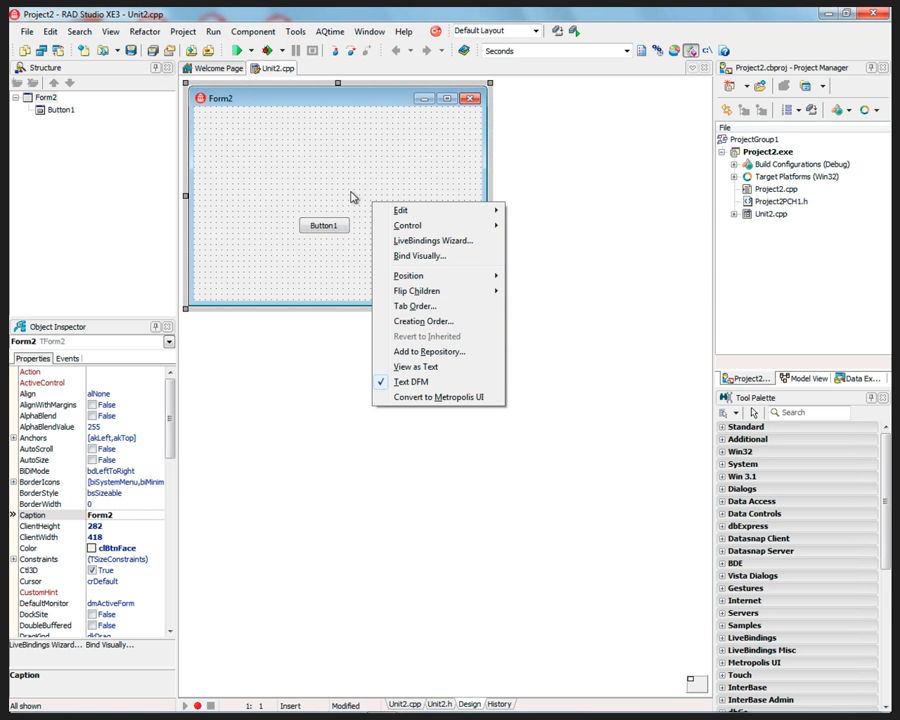
{"action": "mouse_move", "coordinate": [438, 396]}
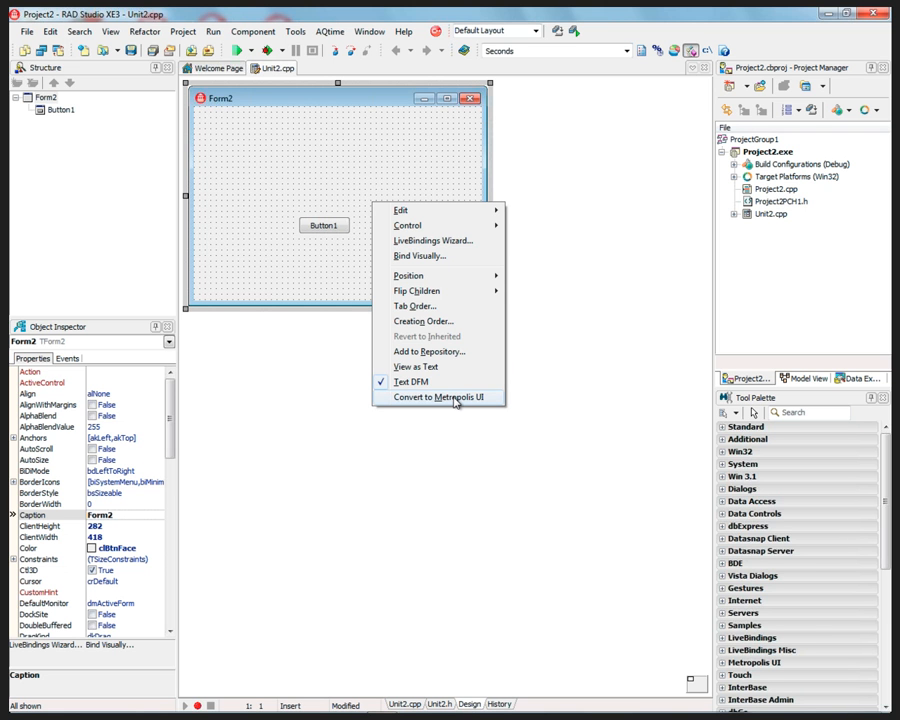
{"action": "left_click", "coordinate": [438, 396]}
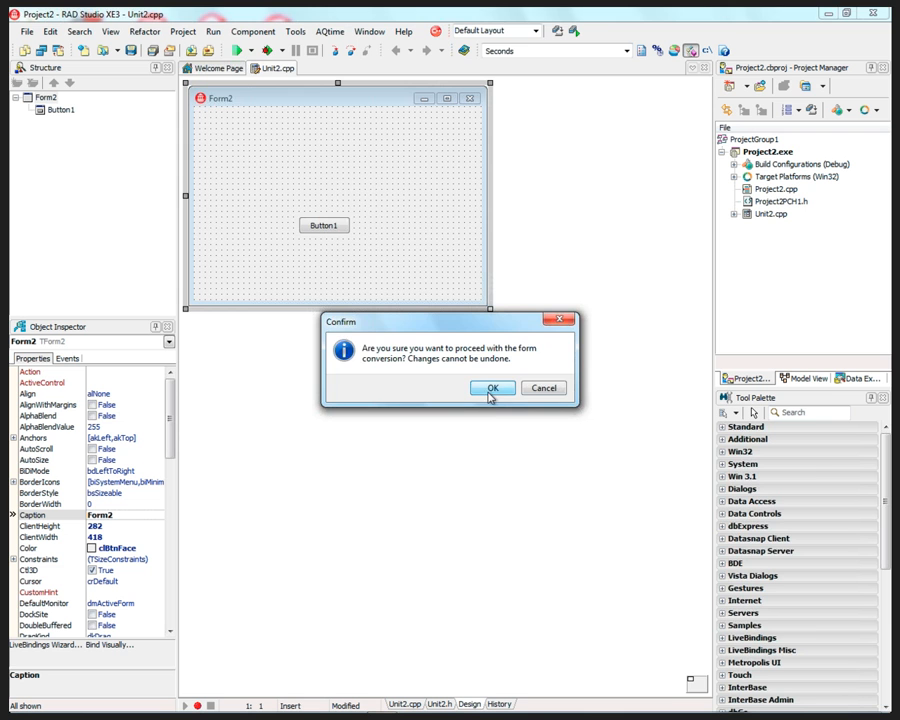
{"action": "left_click", "coordinate": [492, 388]}
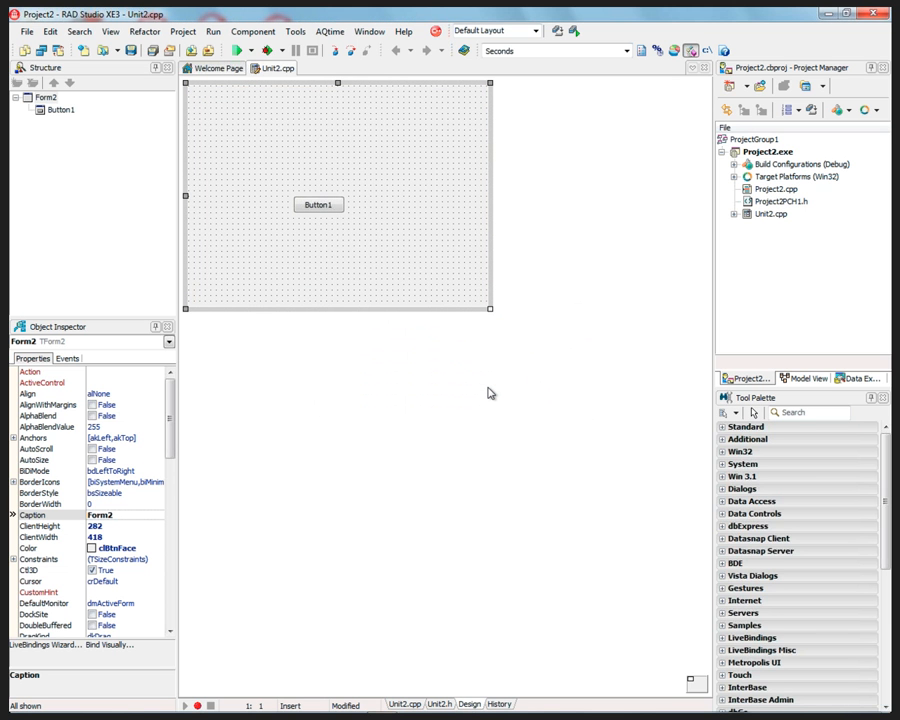
{"action": "mouse_move", "coordinate": [436, 324]}
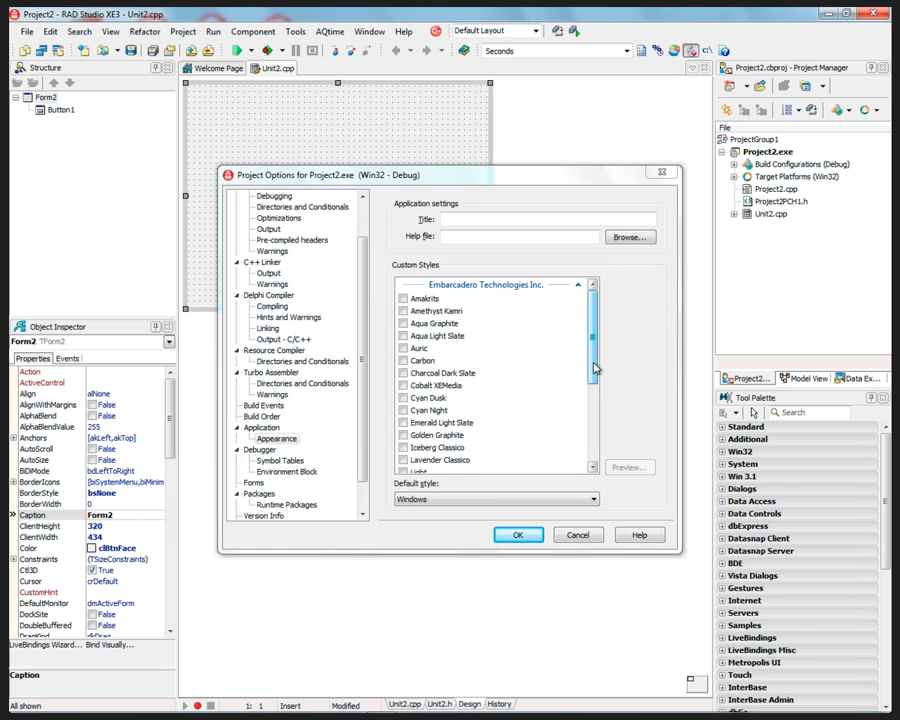
- Enable the Metropolis UI Blue and Green styles and make Metropolis UI Green the default
{"action": "scroll", "scroll_direction": "down", "scroll_amount": 3}
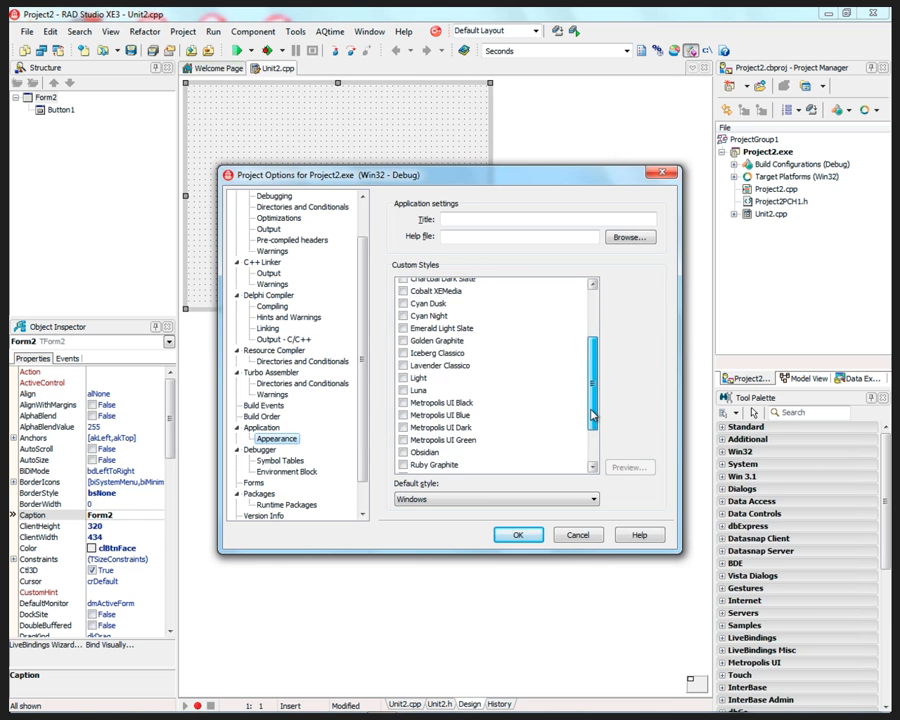
{"action": "scroll", "scroll_direction": "down", "scroll_amount": 3}
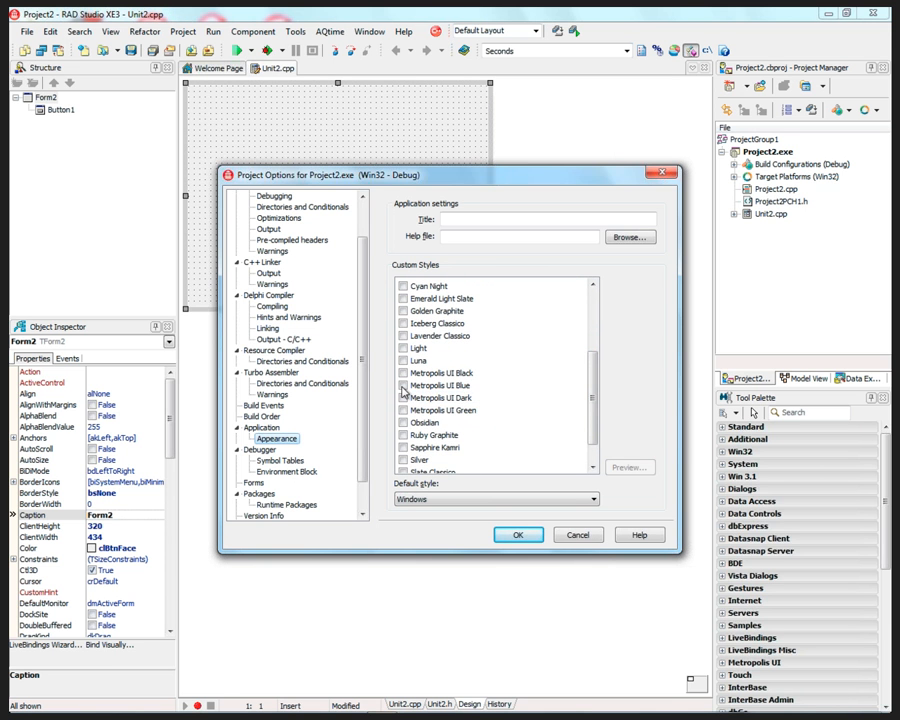
{"action": "left_click", "coordinate": [404, 386]}
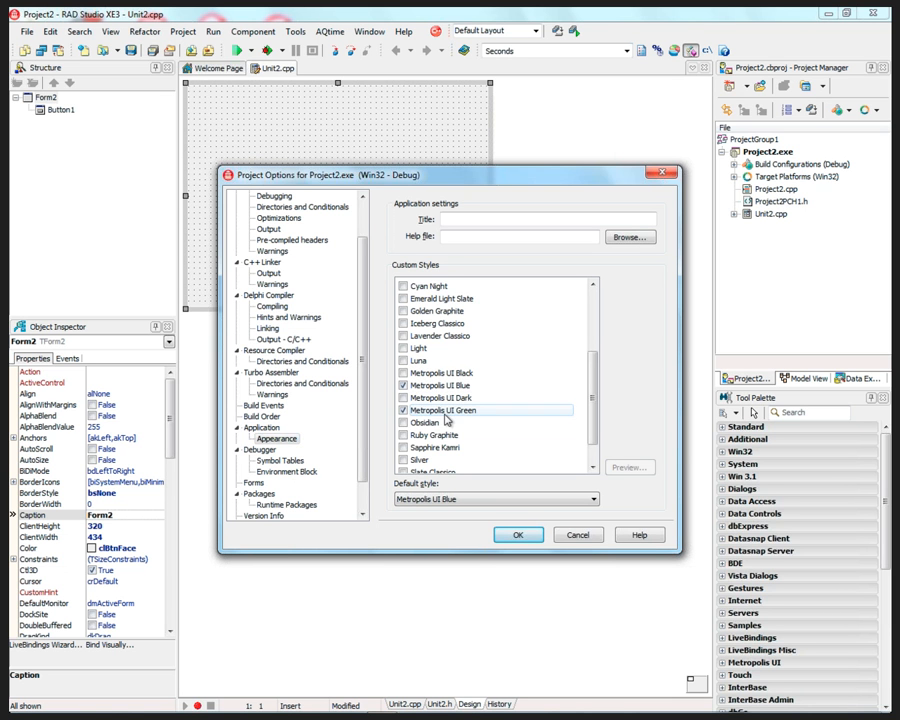
{"action": "left_click", "coordinate": [404, 384]}
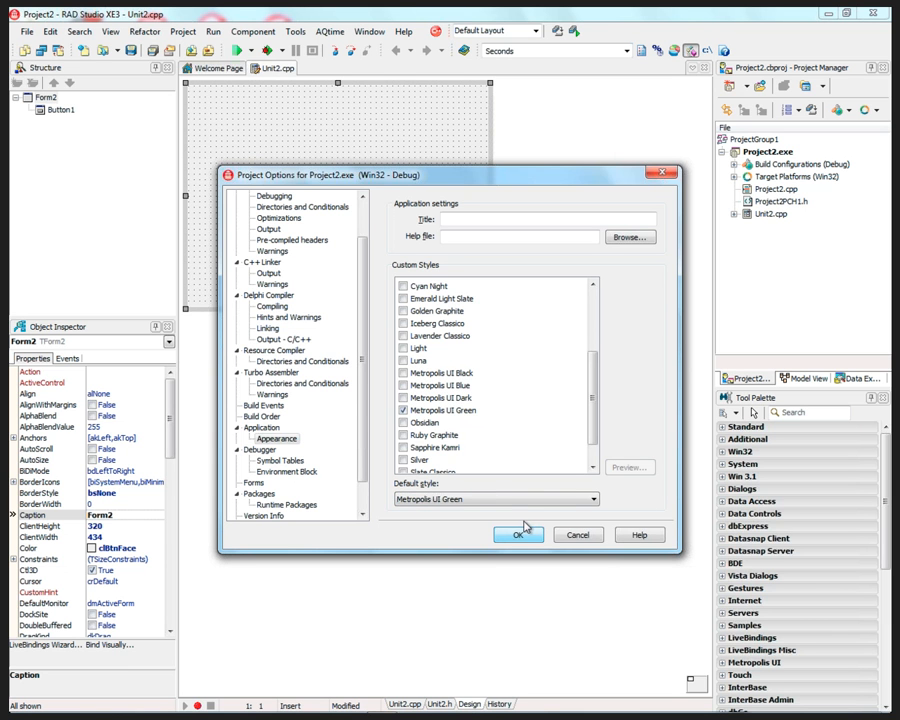
{"action": "left_click", "coordinate": [592, 498]}
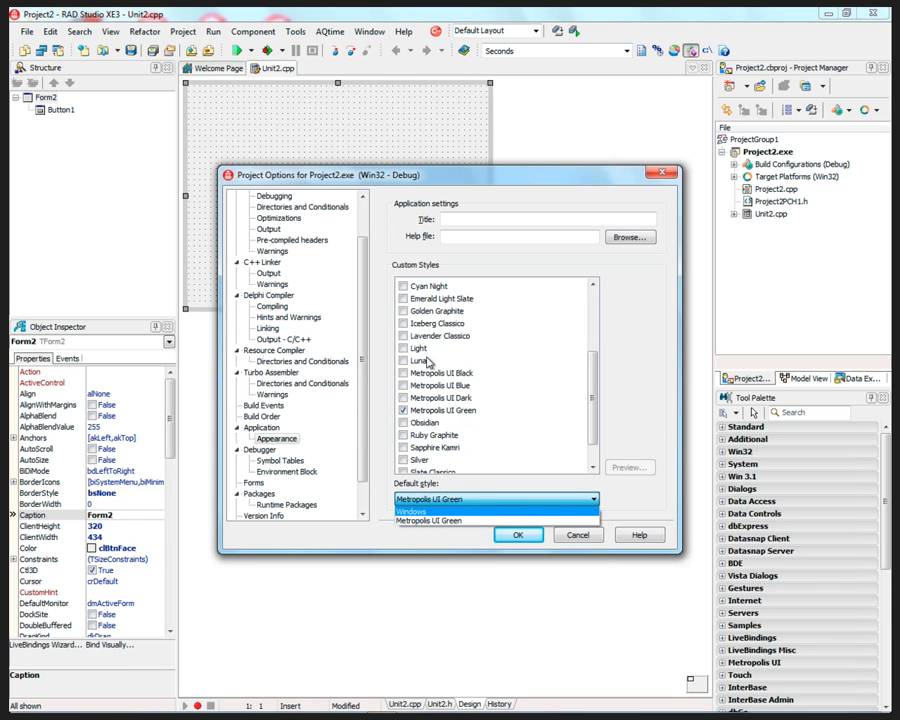
{"action": "mouse_move", "coordinate": [466, 502]}
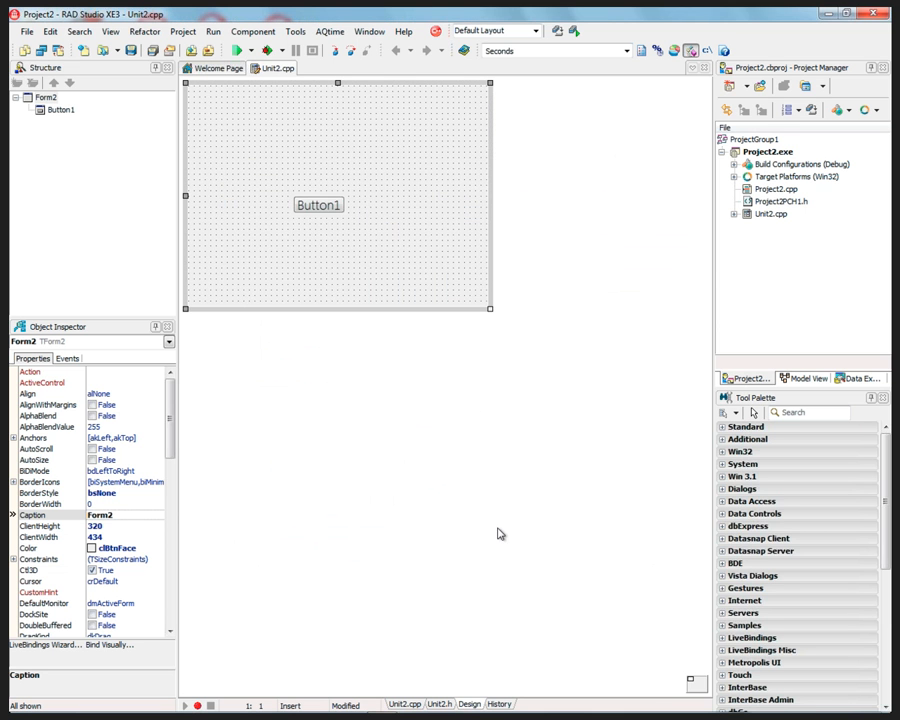
- Select Button1 and start compiling Project2
{"action": "left_click", "coordinate": [318, 204]}
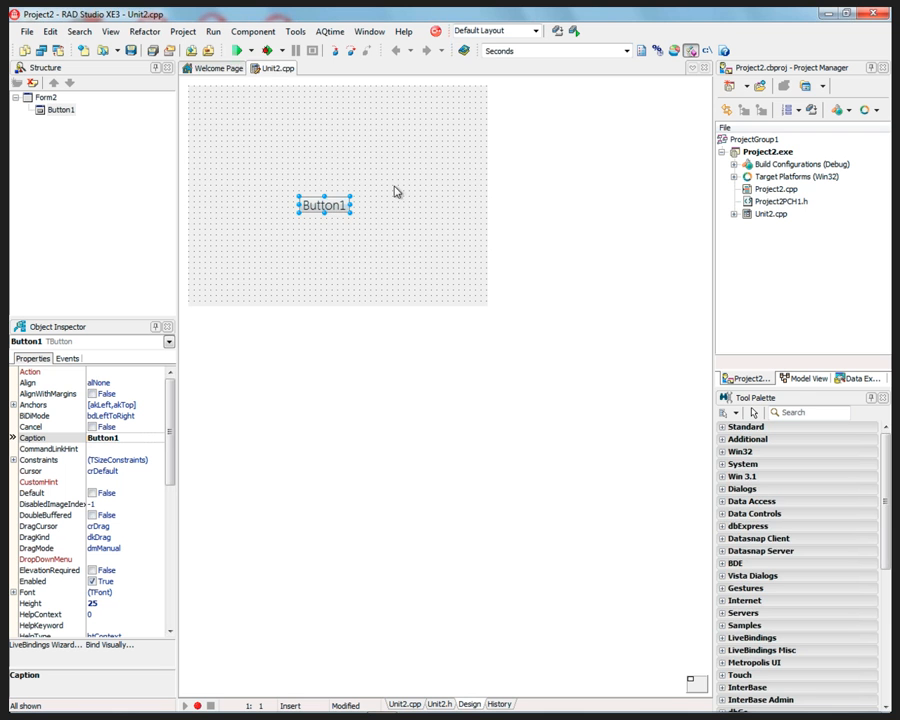
{"action": "mouse_move", "coordinate": [268, 88]}
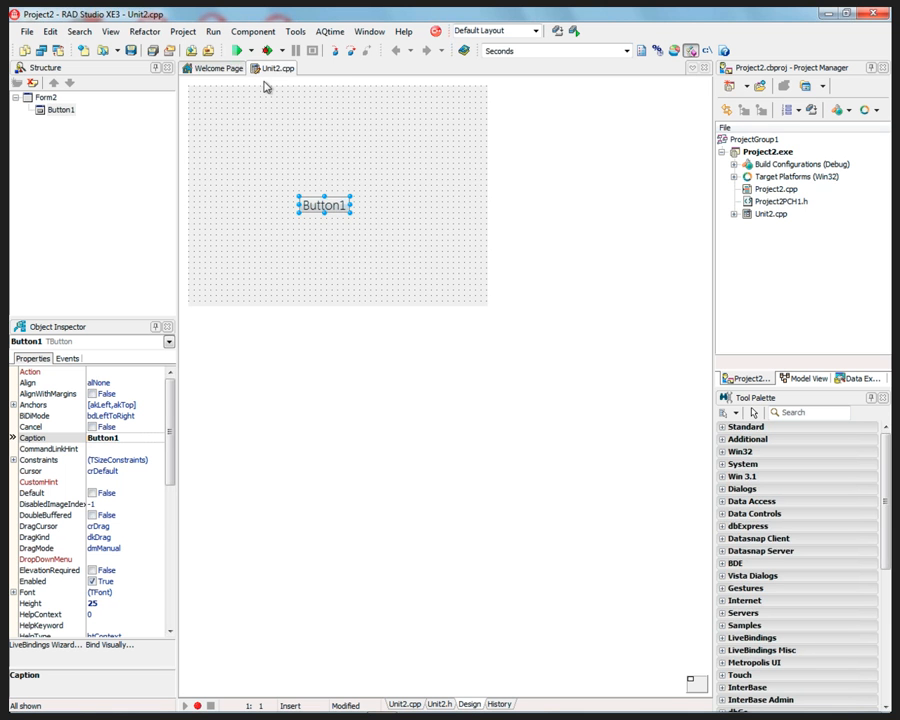
{"action": "left_click", "coordinate": [240, 52]}
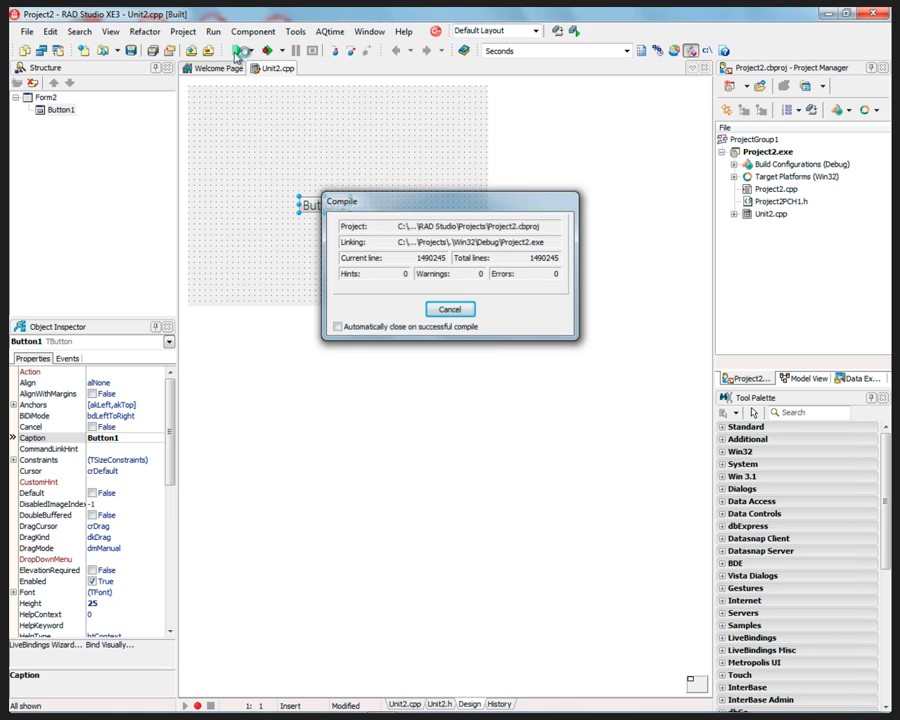
- Dismiss the finished compile and return to the form designer
{"action": "left_click", "coordinate": [448, 308]}
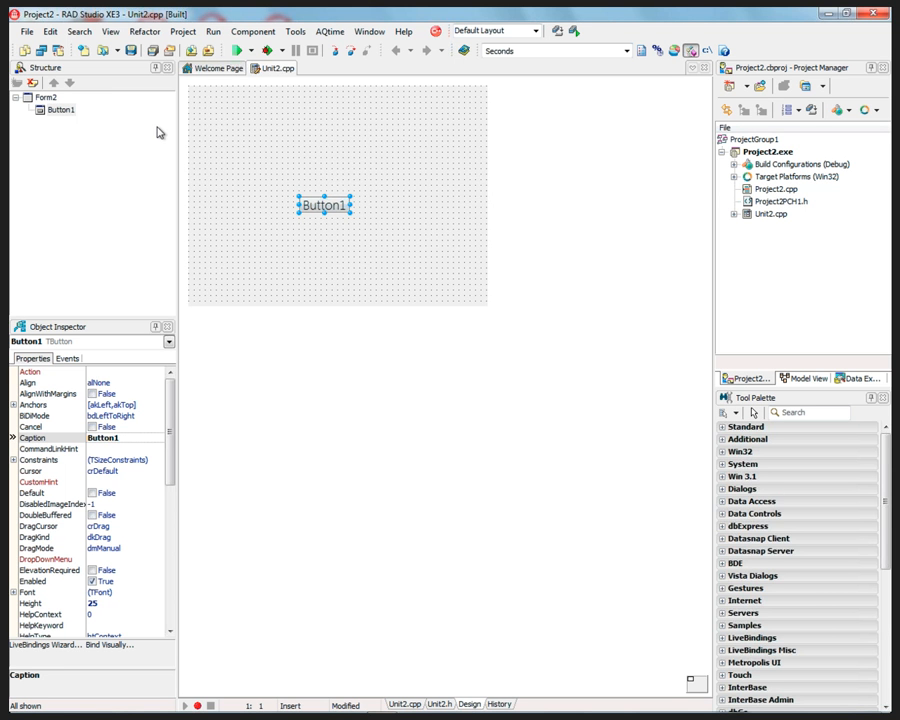
{"action": "mouse_move", "coordinate": [404, 176]}
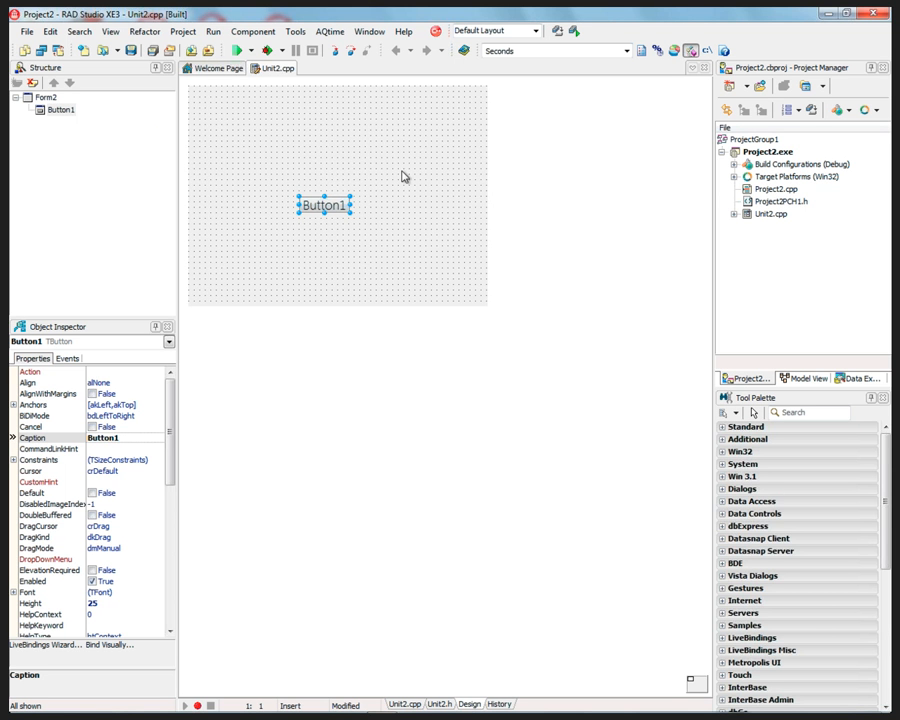
{"action": "mouse_move", "coordinate": [50, 48]}
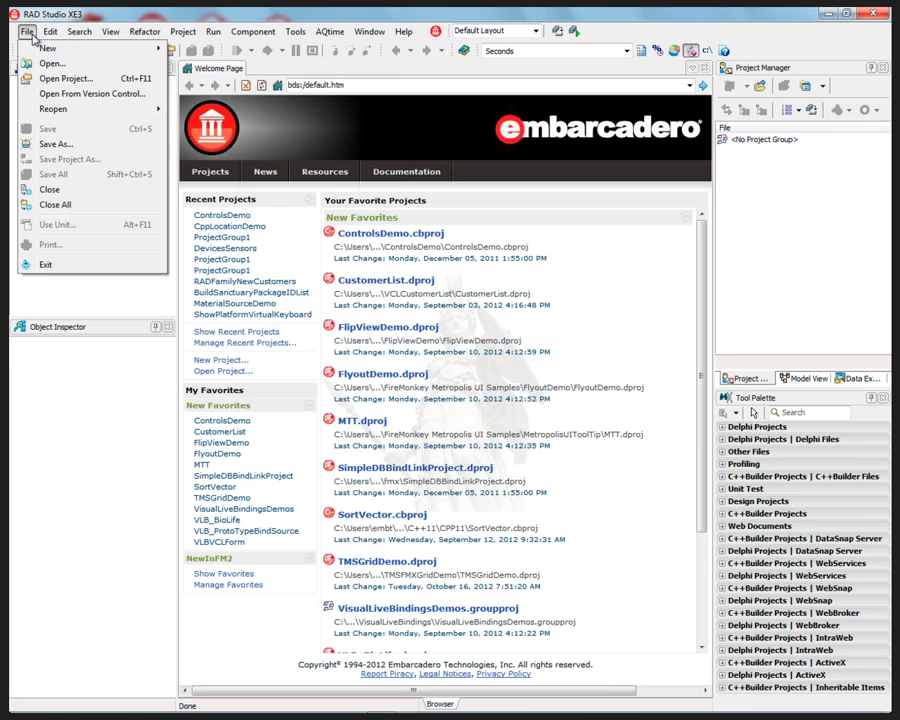
- Create a new FireMonkey HD desktop C++ application with an empty Form4
{"action": "left_click", "coordinate": [48, 48]}
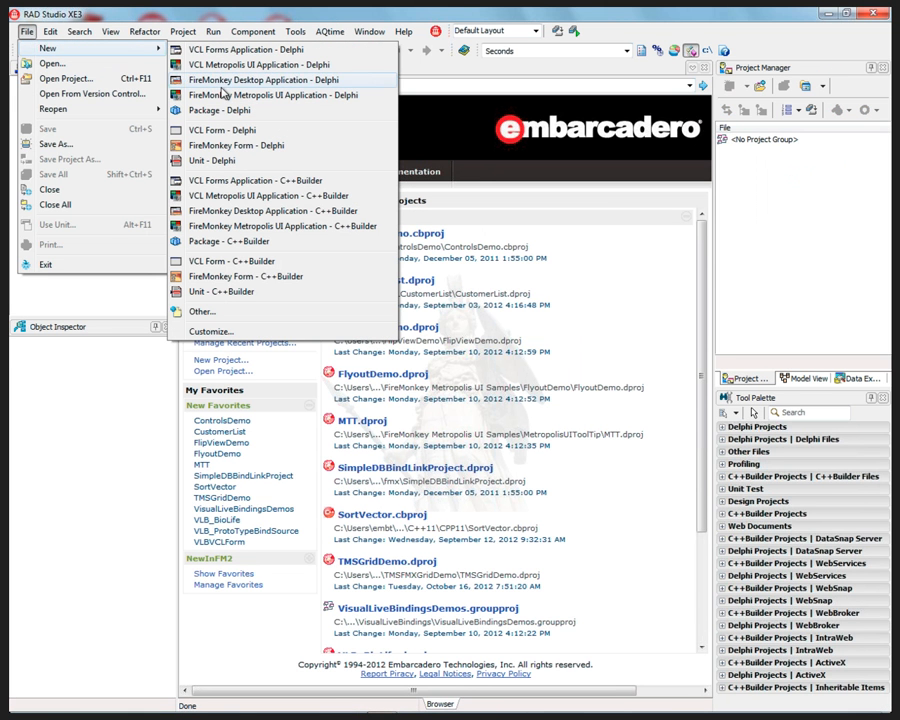
{"action": "mouse_move", "coordinate": [268, 212]}
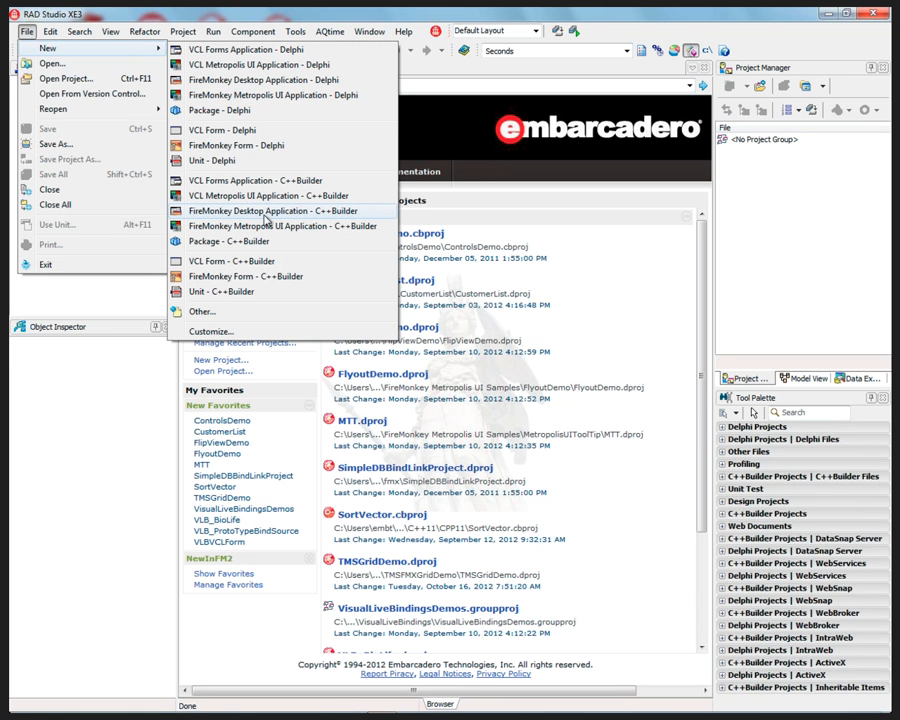
{"action": "left_click", "coordinate": [272, 210]}
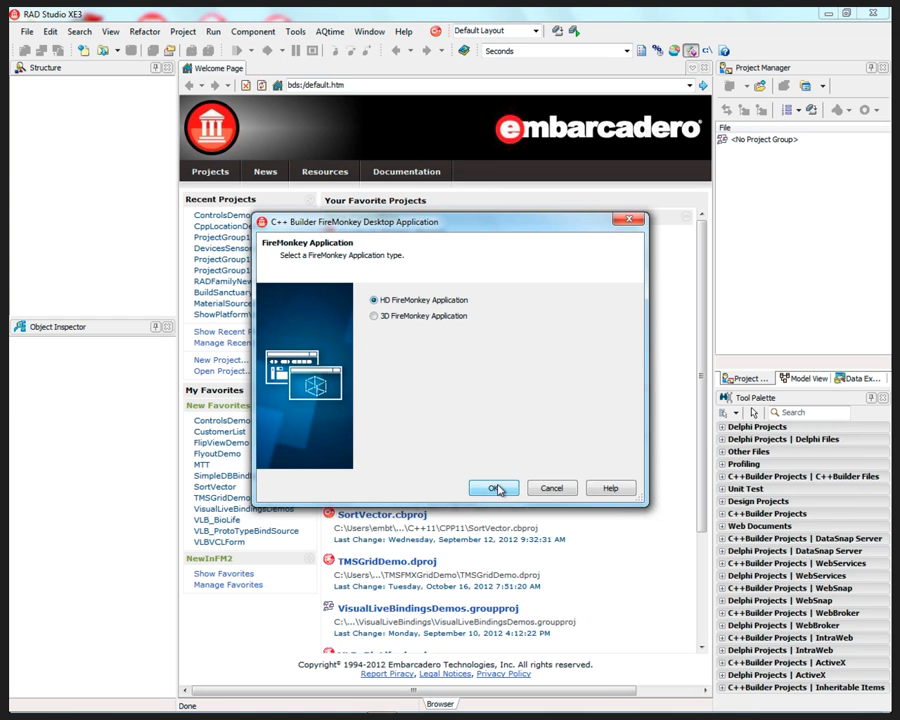
{"action": "left_click", "coordinate": [492, 488]}
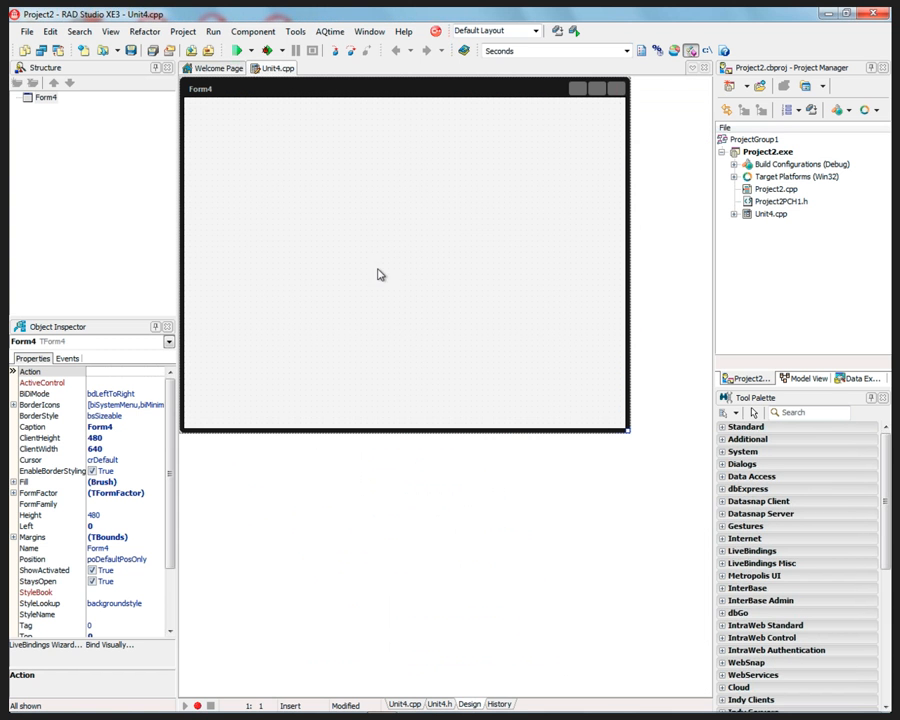
{"action": "mouse_move", "coordinate": [372, 252]}
{"action": "type", "text": "edit"}
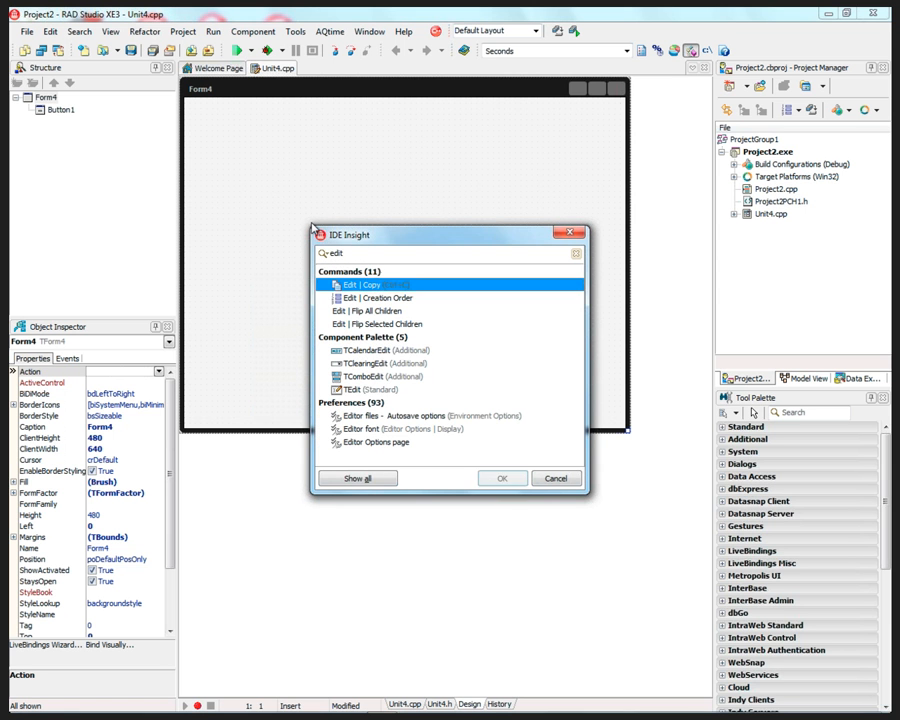
- Add Edit1 and a TListBox to the form, placing the list box right of the button
{"action": "left_click", "coordinate": [352, 388]}
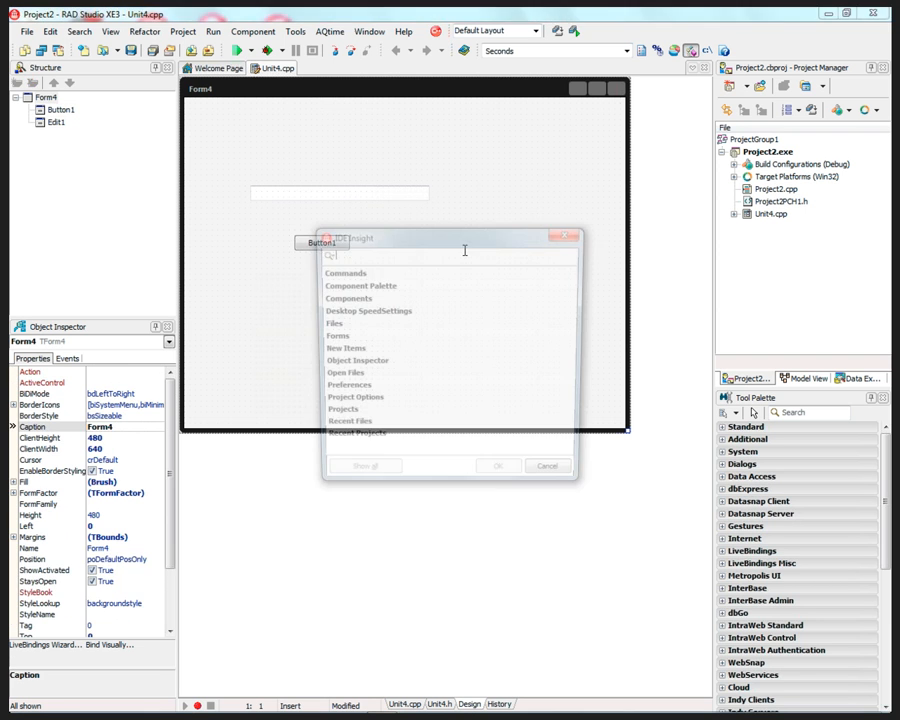
{"action": "type", "text": "tlistbox"}
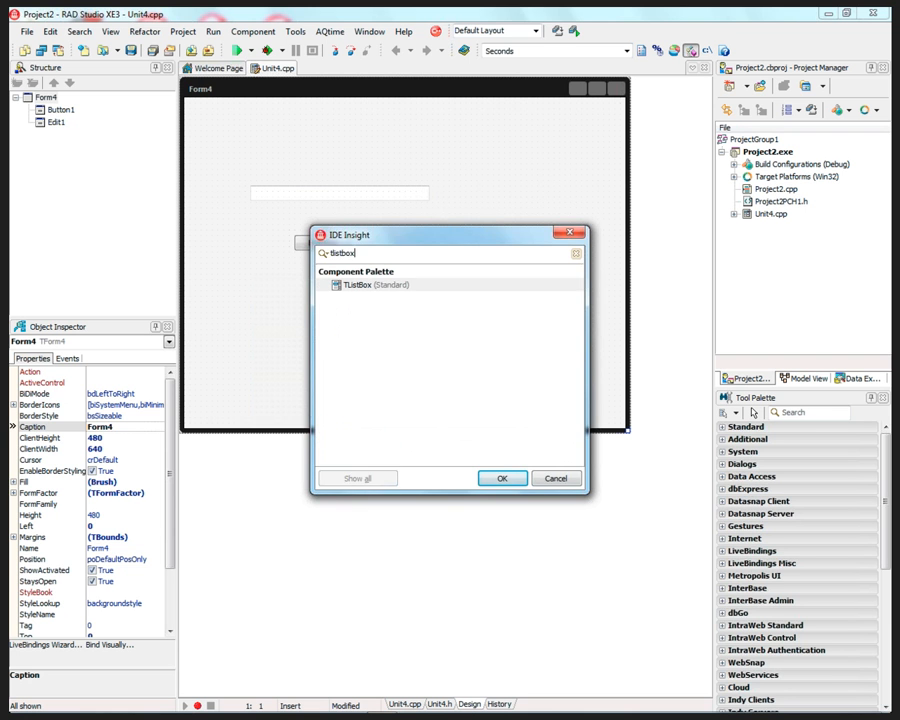
{"action": "left_click", "coordinate": [502, 476]}
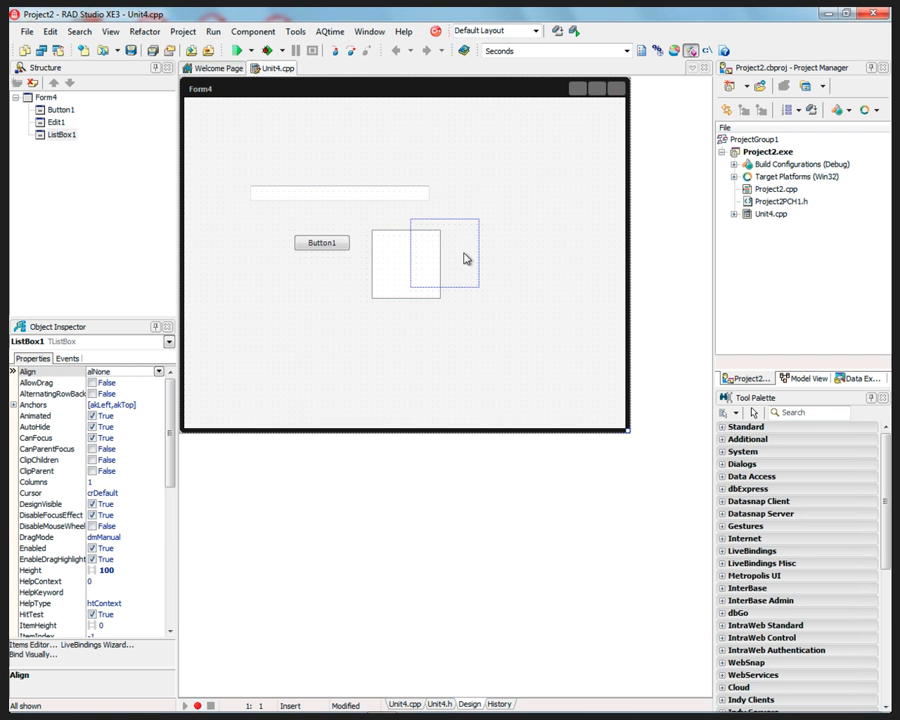
{"action": "left_click", "coordinate": [340, 192]}
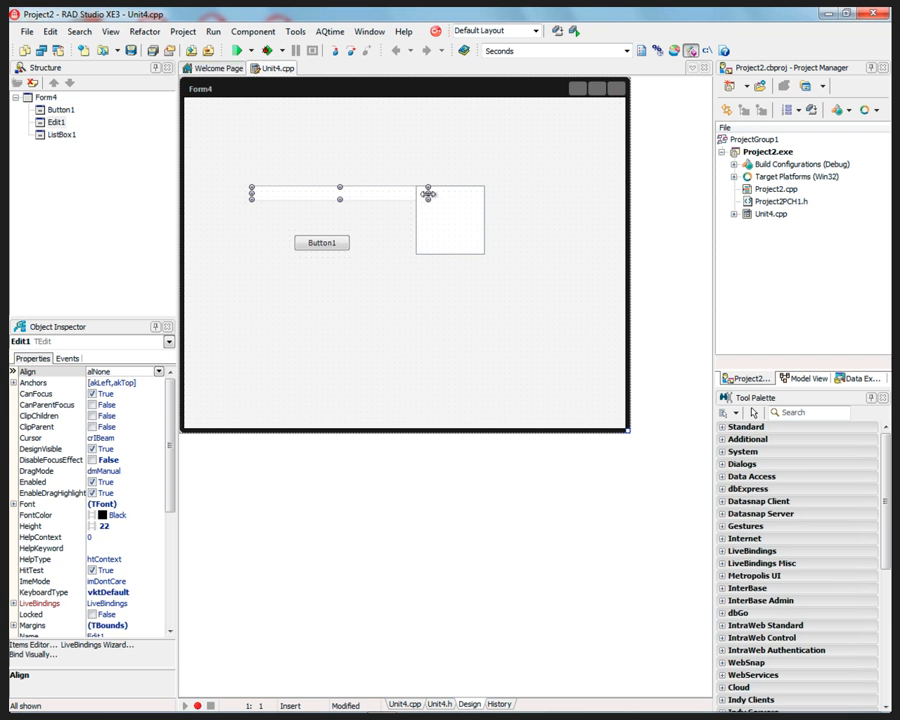
{"action": "left_click", "coordinate": [448, 220]}
{"action": "type", "text": "Add"}
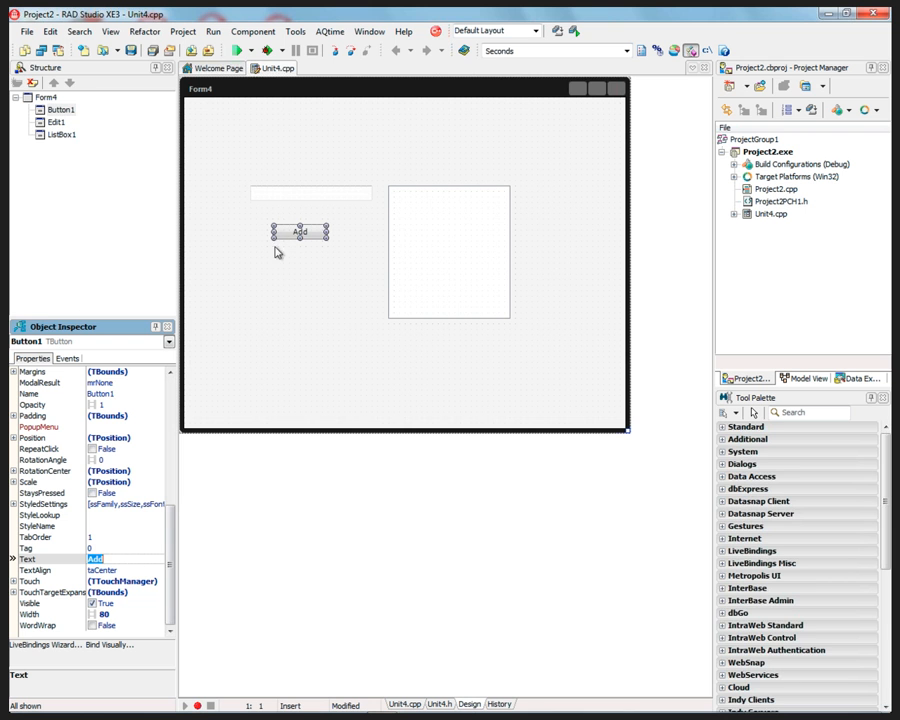
- Write Button1Click so it runs ListBox1->Items->Add(Edit1->Text);
{"action": "double_click", "coordinate": [300, 232]}
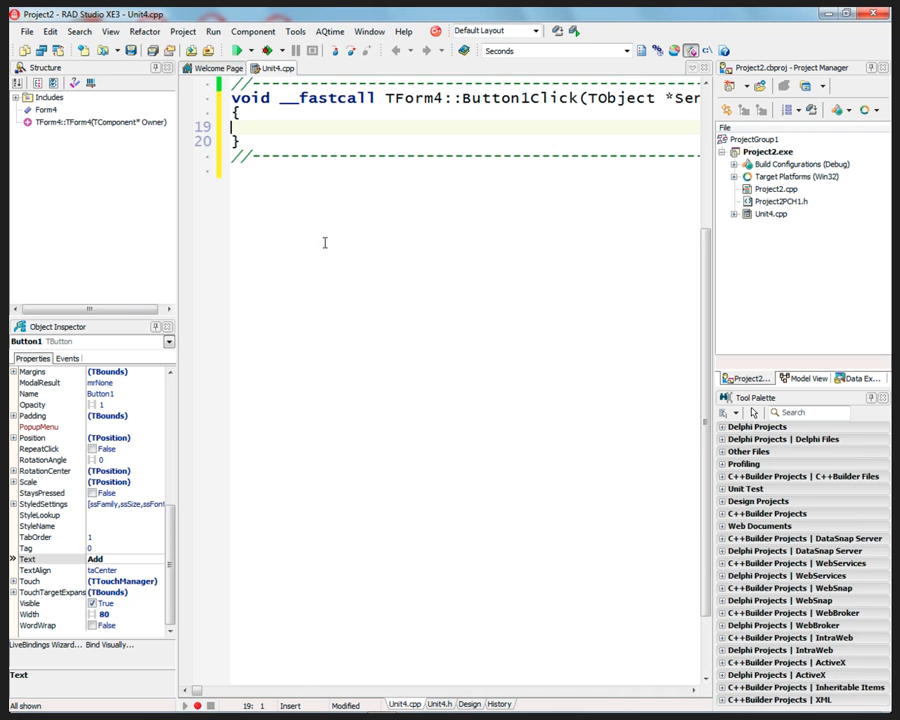
{"action": "type", "text": "List"}
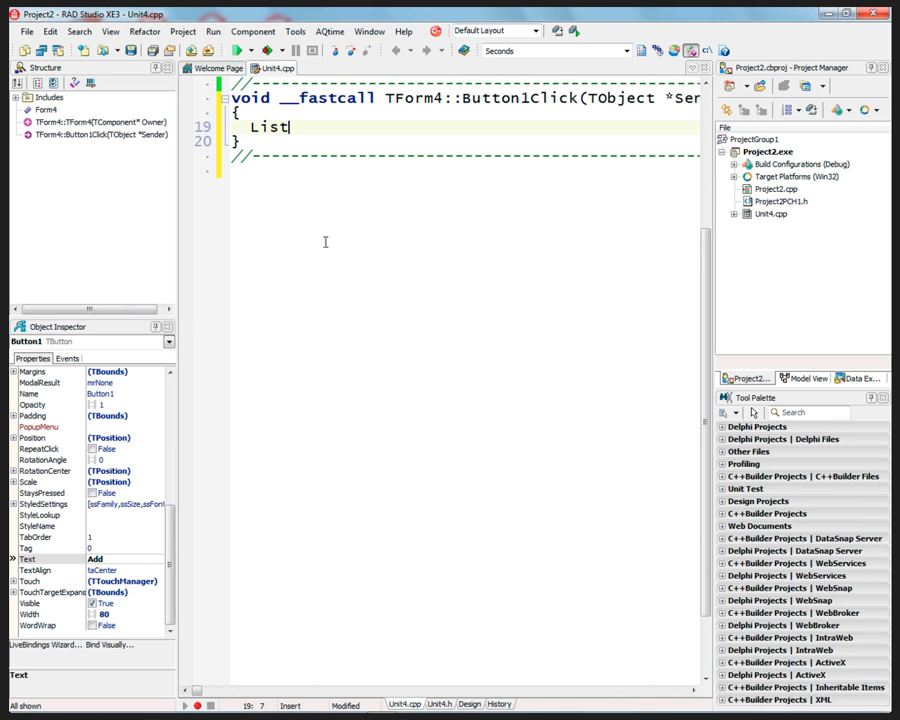
{"action": "type", "text": "Box1->I"}
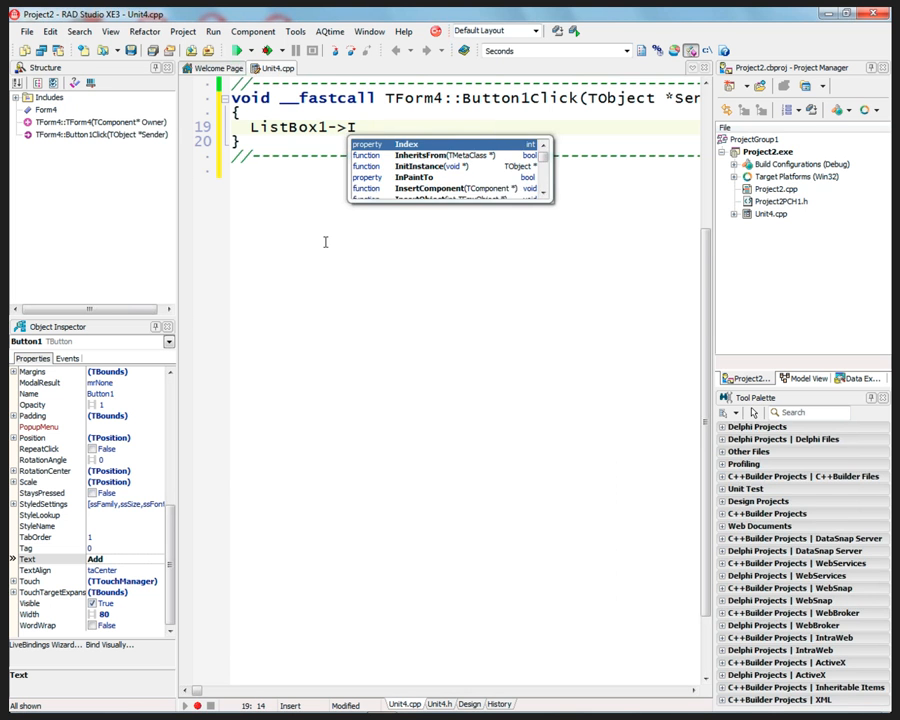
{"action": "type", "text": "tems-"}
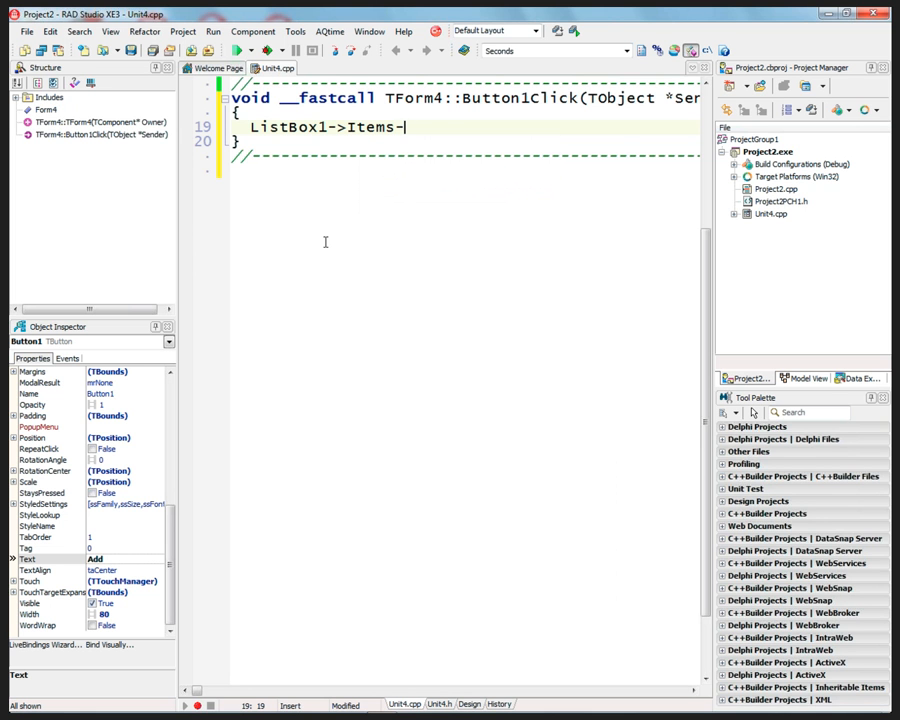
{"action": "type", "text": ">Add("}
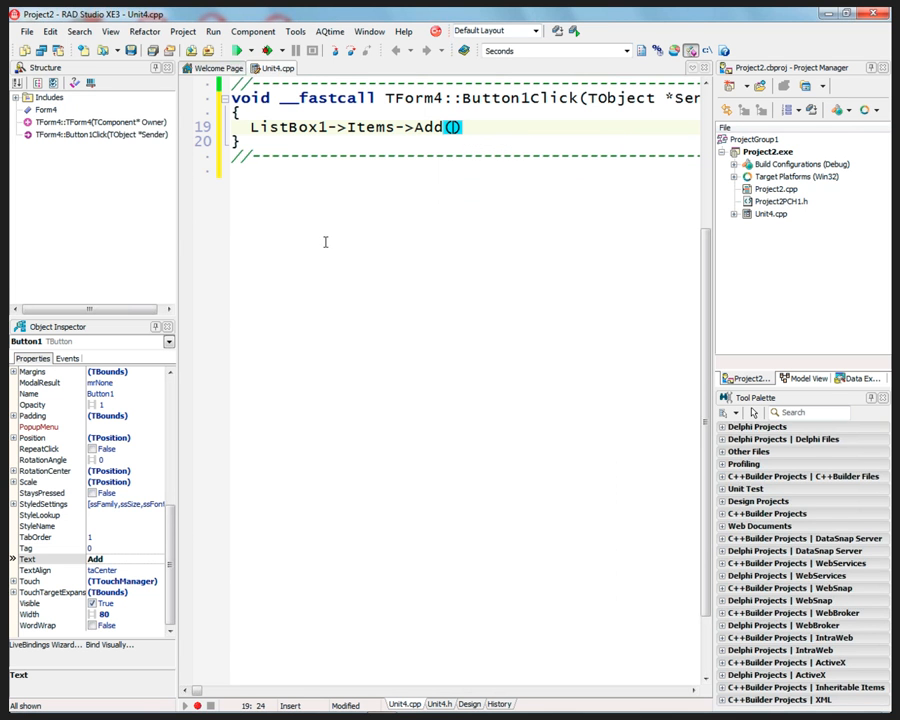
{"action": "type", "text": "Edit1->Text"}
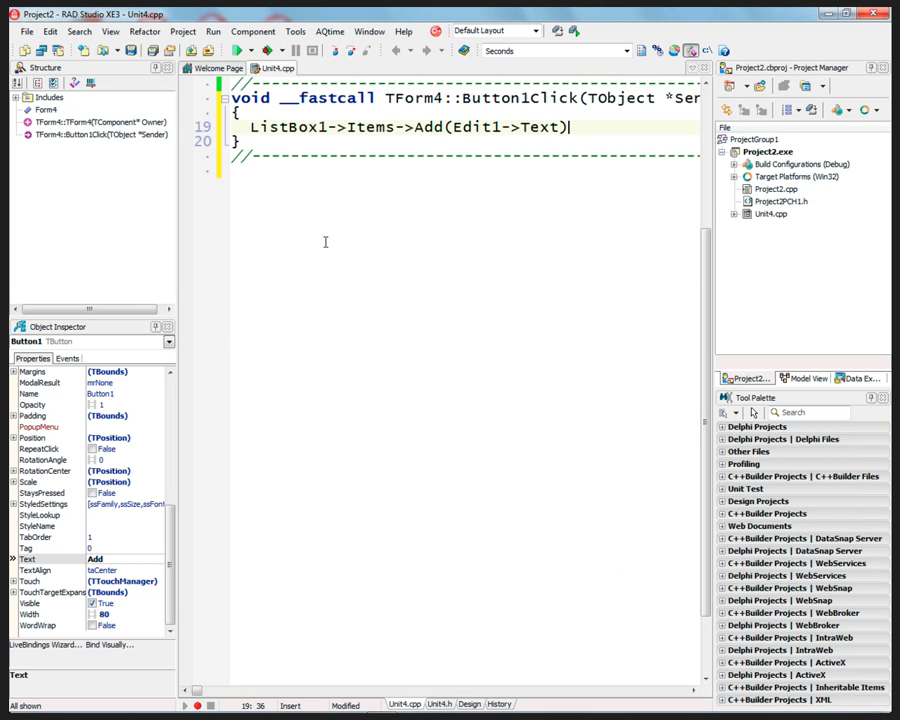
{"action": "type", "text": ";"}
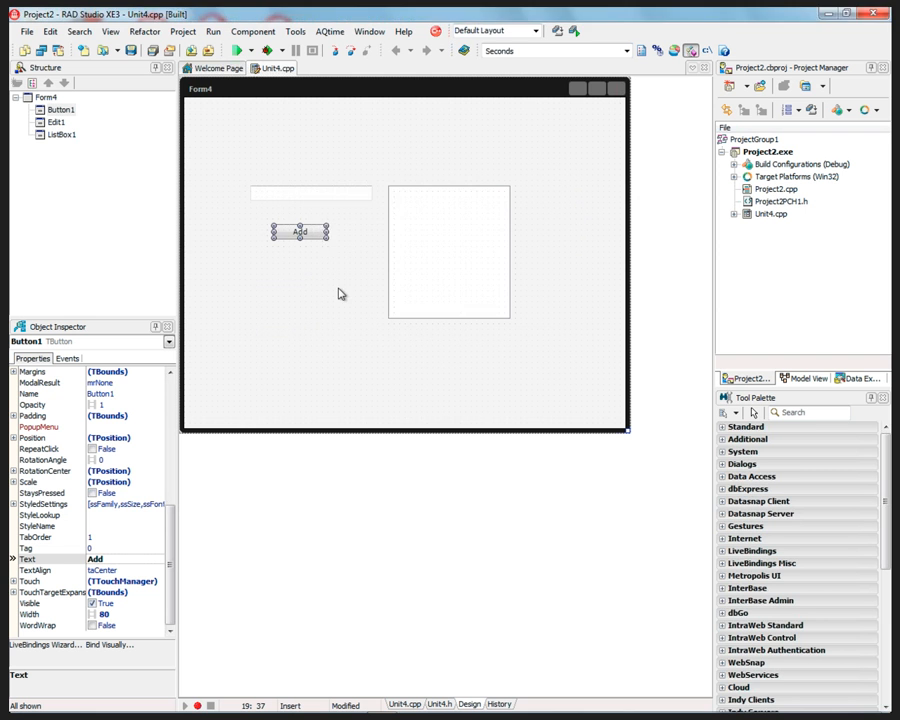
- Return to the Design view and bring up Form4's context options
{"action": "left_click", "coordinate": [238, 50]}
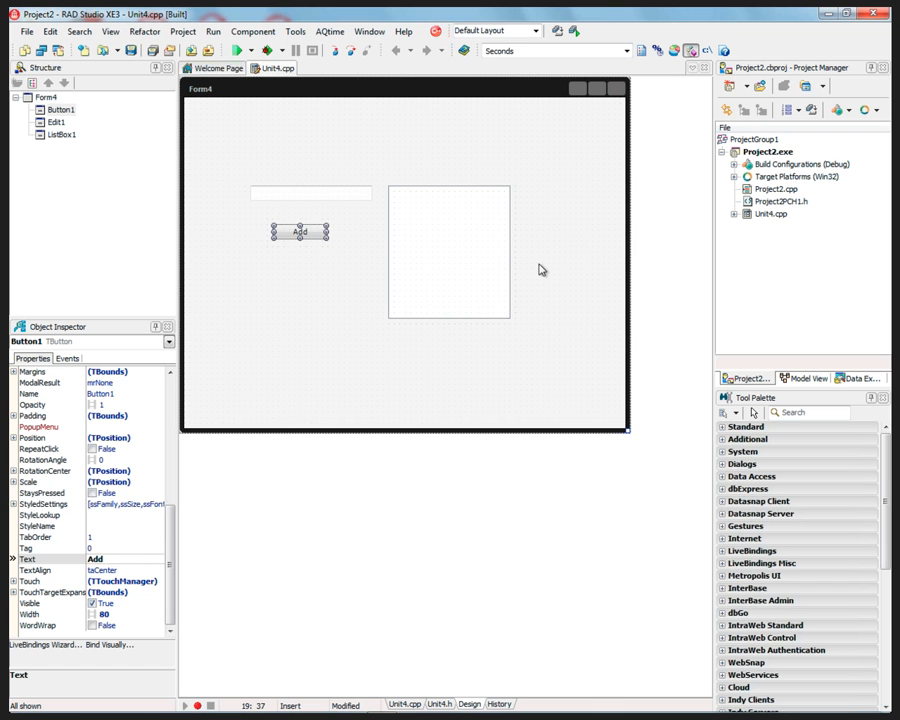
{"action": "right_click", "coordinate": [540, 264]}
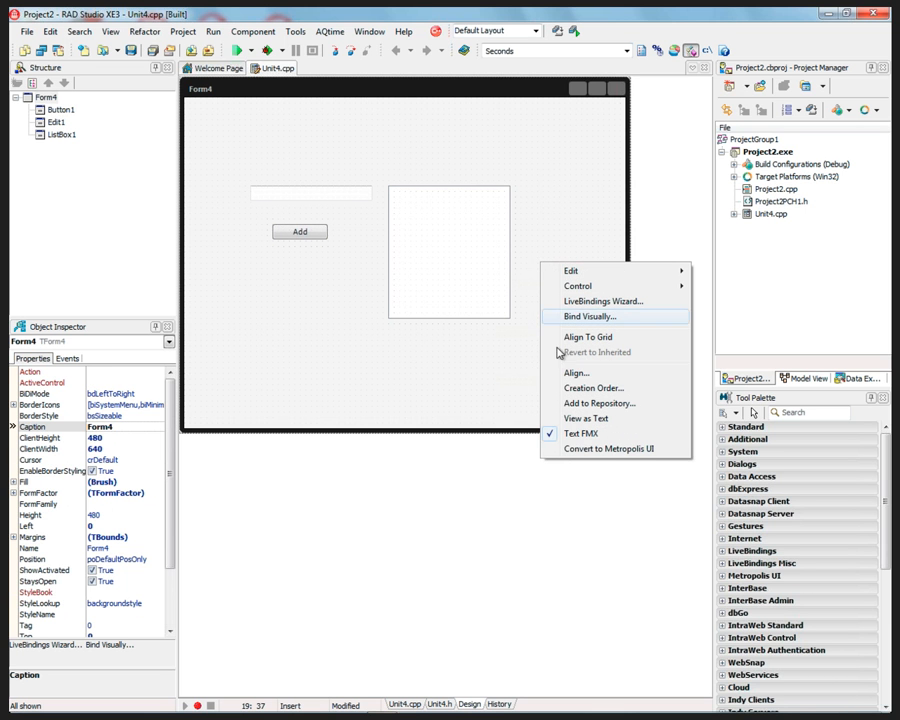
- Convert Form4 to Metropolis UI, adding StyleBook1, then target the Add button's style
{"action": "left_click", "coordinate": [608, 448]}
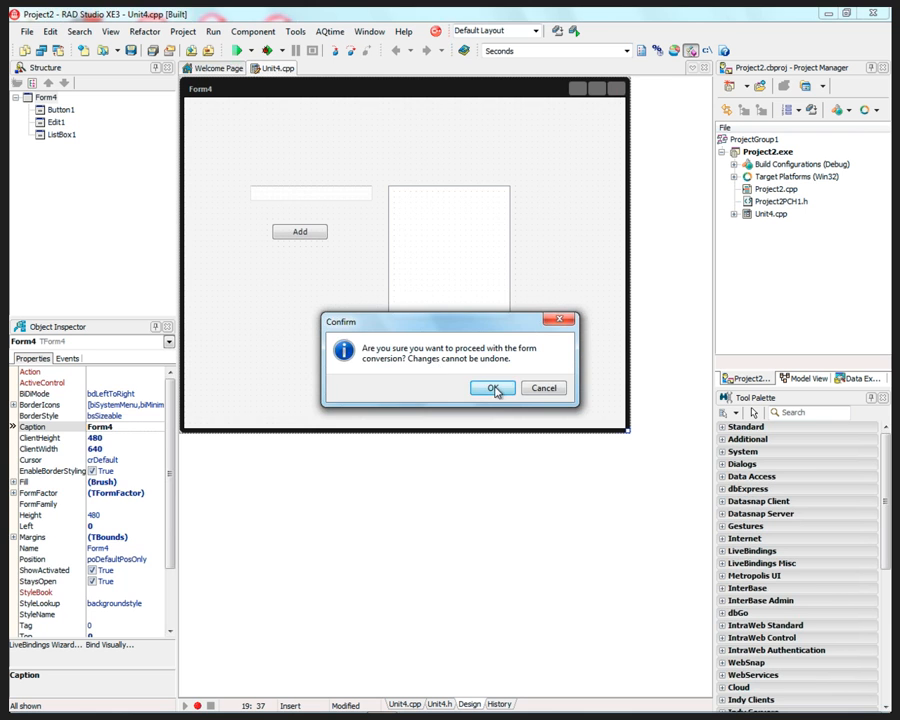
{"action": "left_click", "coordinate": [492, 388]}
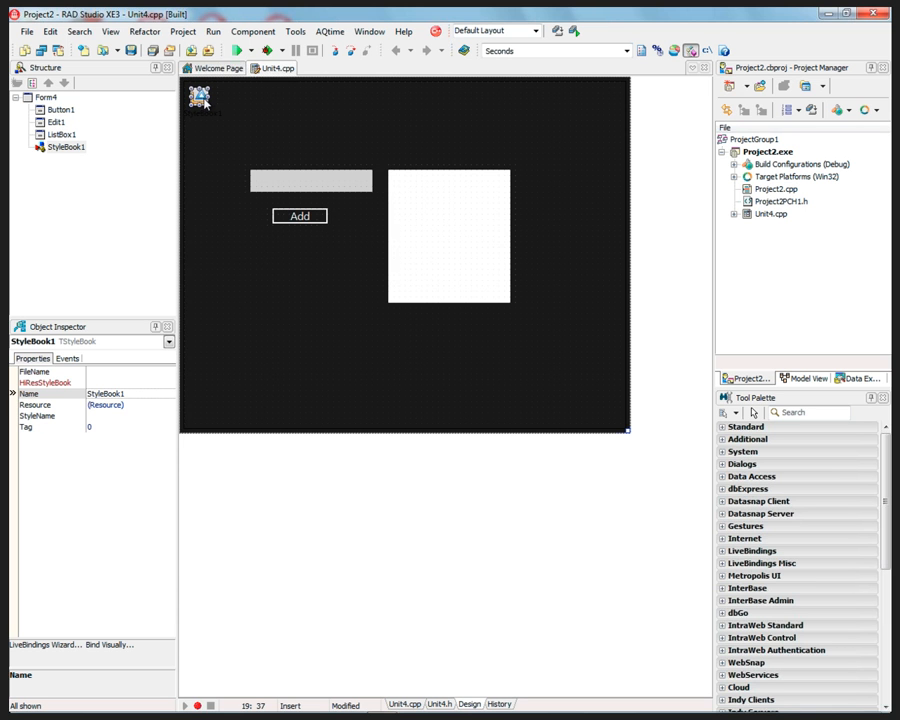
{"action": "mouse_move", "coordinate": [128, 318]}
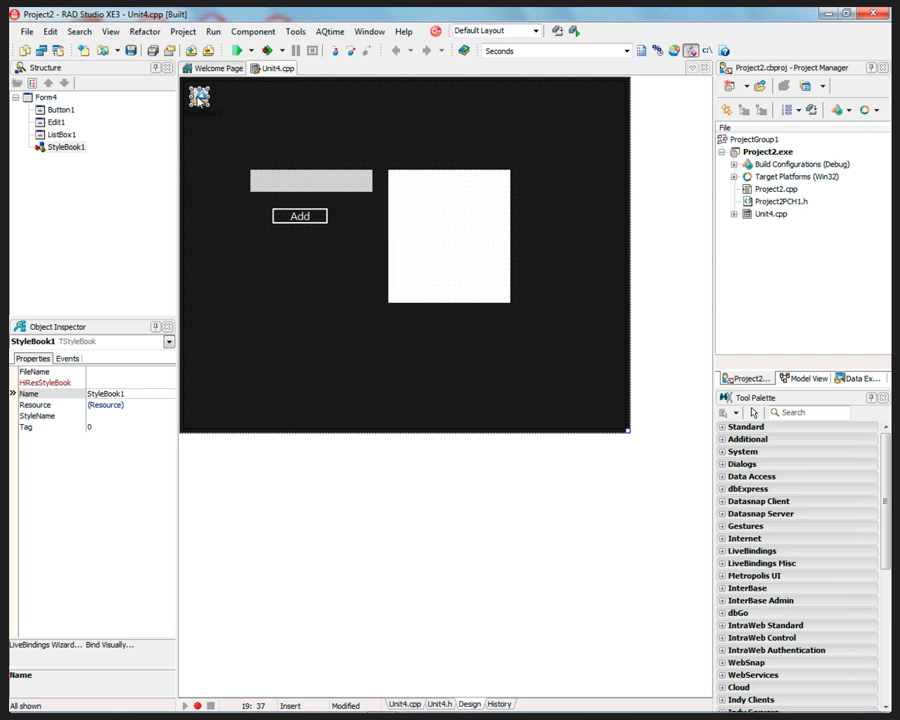
{"action": "right_click", "coordinate": [300, 216]}
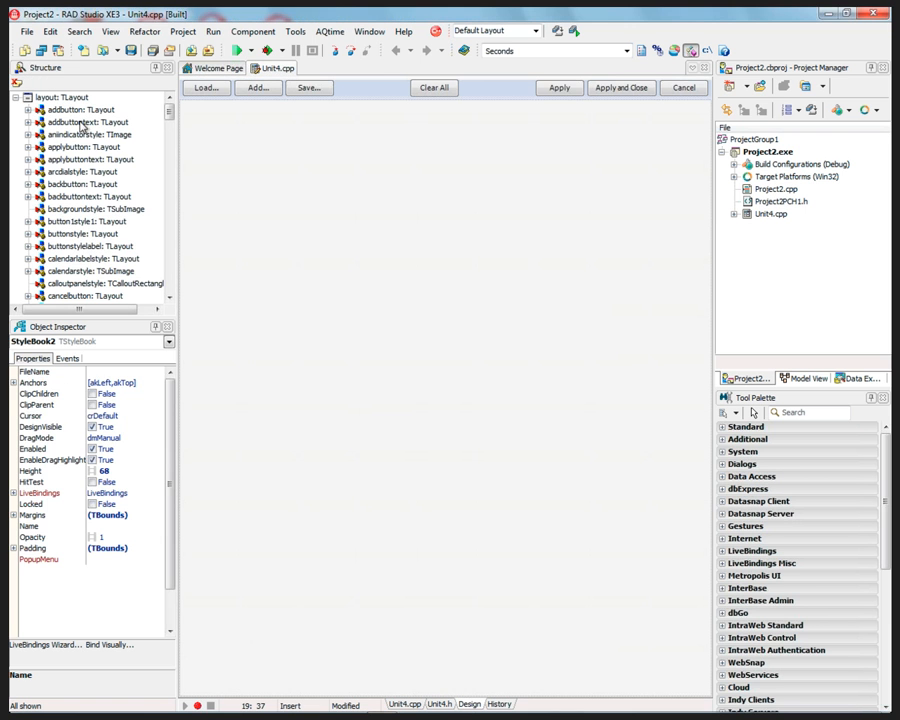
- Browse StyleBook1's Metropolis UI styles, inspecting the apply-button, button and clear-button styles
{"action": "left_click", "coordinate": [90, 160]}
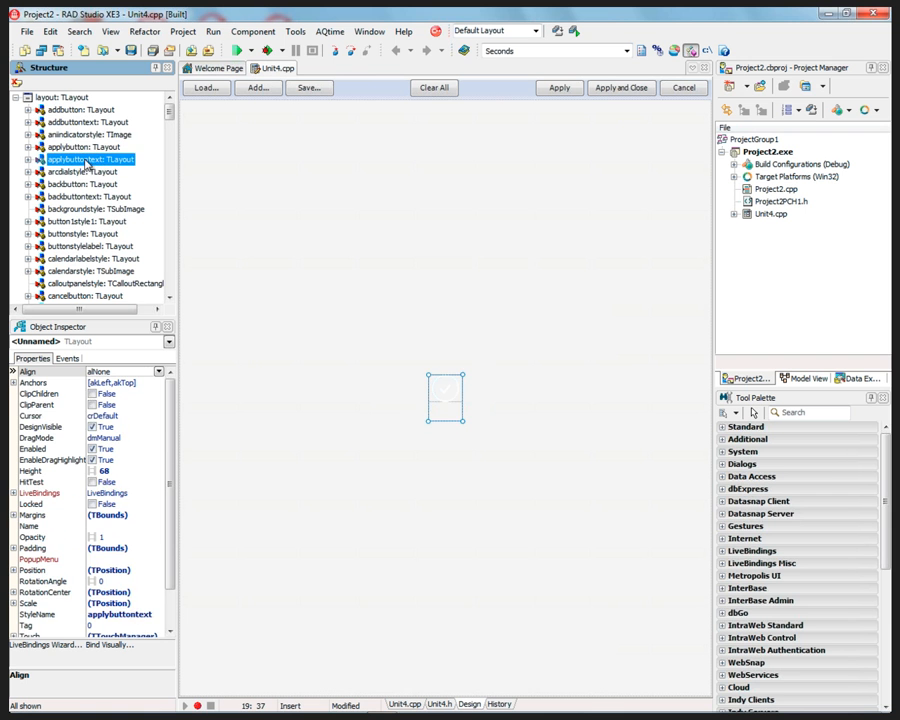
{"action": "left_click", "coordinate": [80, 184]}
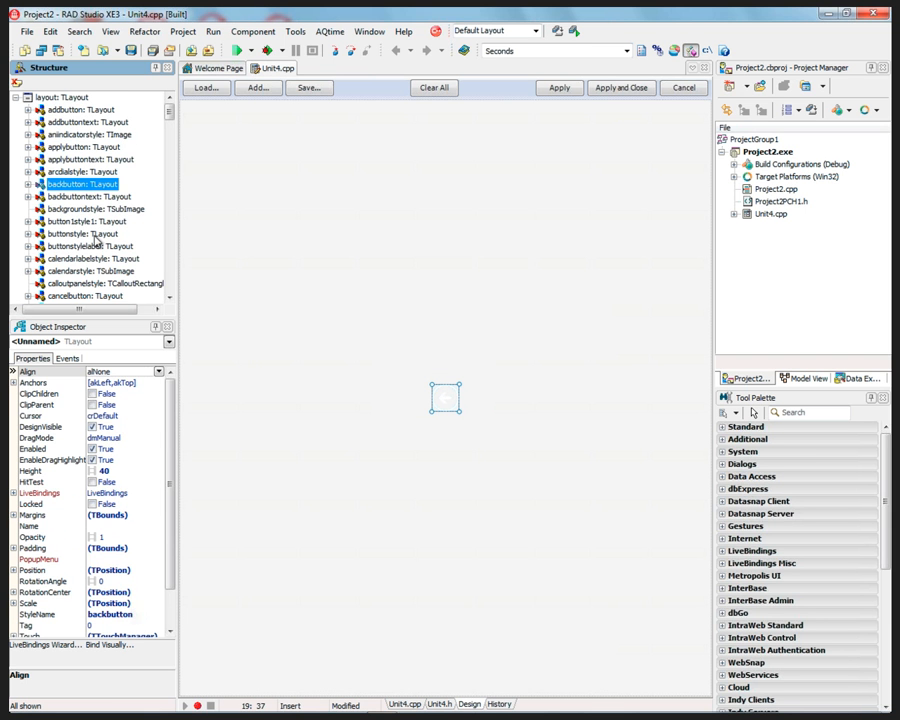
{"action": "scroll", "scroll_direction": "down", "scroll_amount": 3}
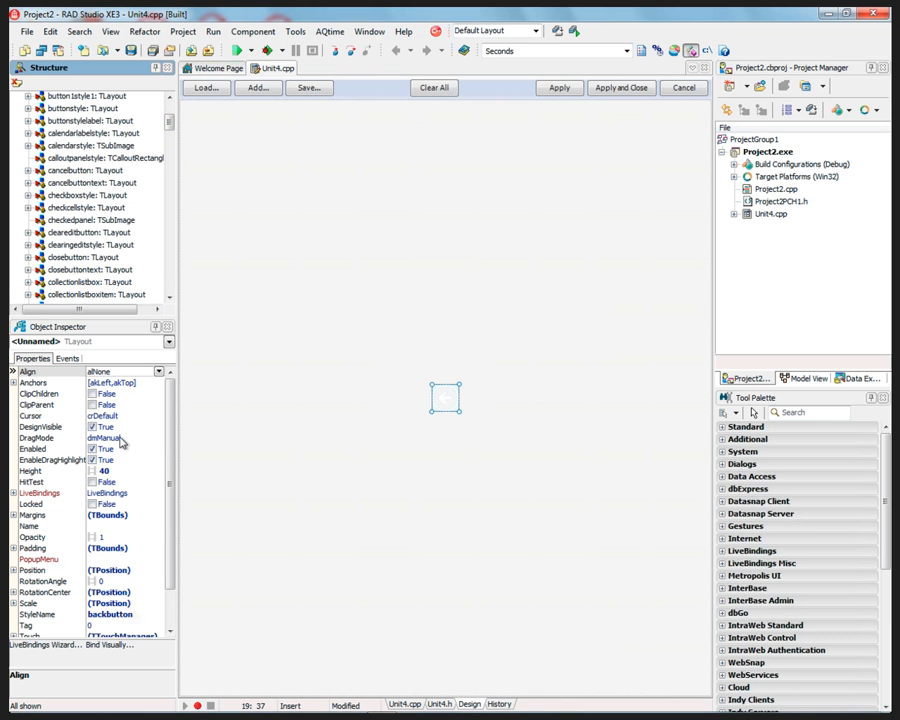
{"action": "left_click", "coordinate": [76, 256]}
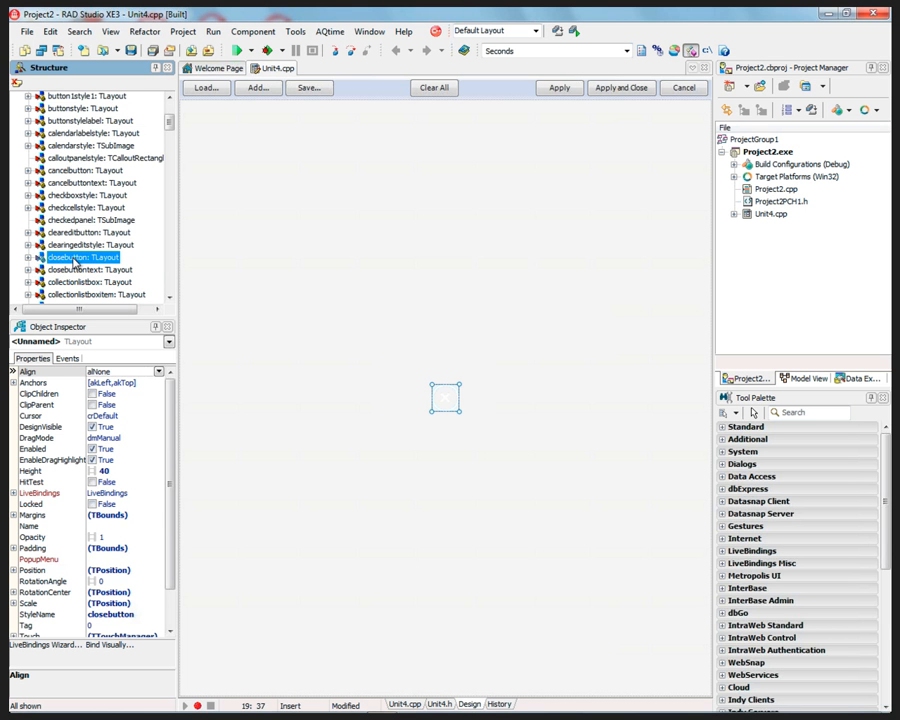
{"action": "mouse_move", "coordinate": [100, 264]}
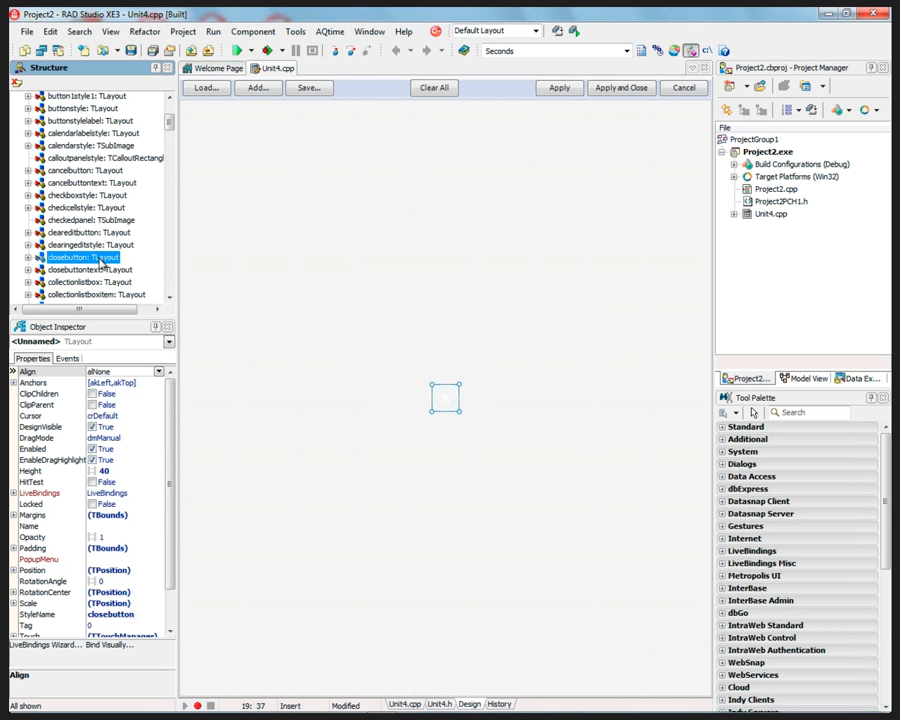
{"action": "mouse_move", "coordinate": [110, 270]}
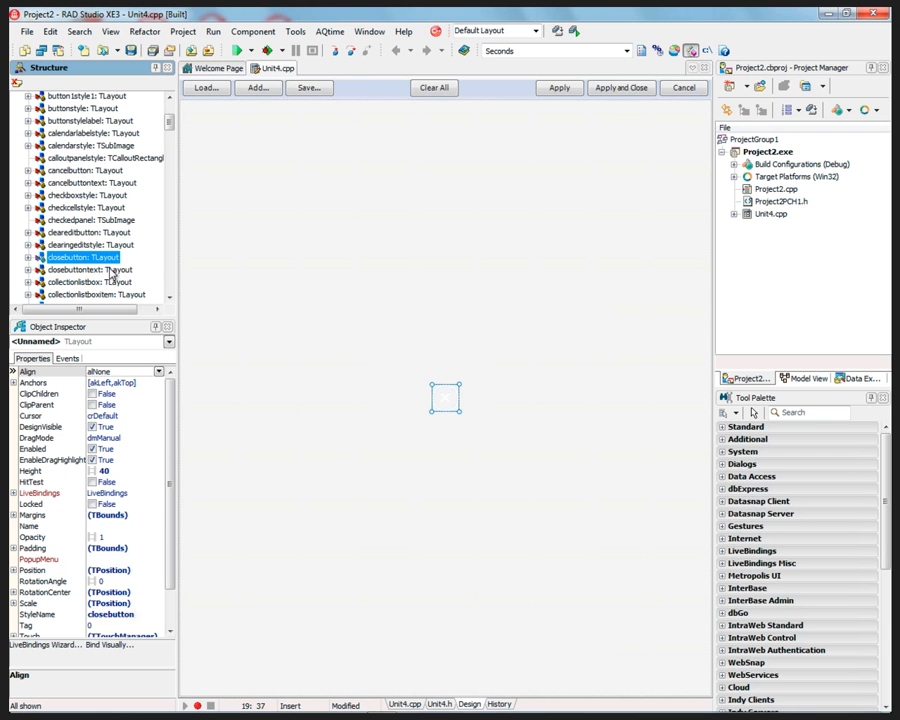
{"action": "mouse_move", "coordinate": [456, 416]}
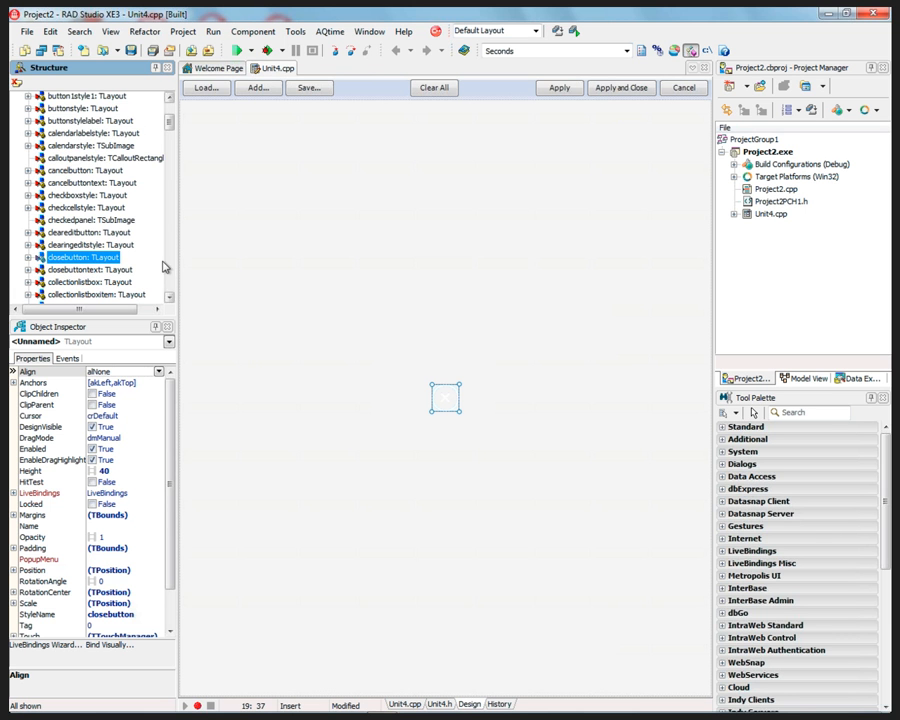
{"action": "scroll", "scroll_direction": "down", "scroll_amount": 3}
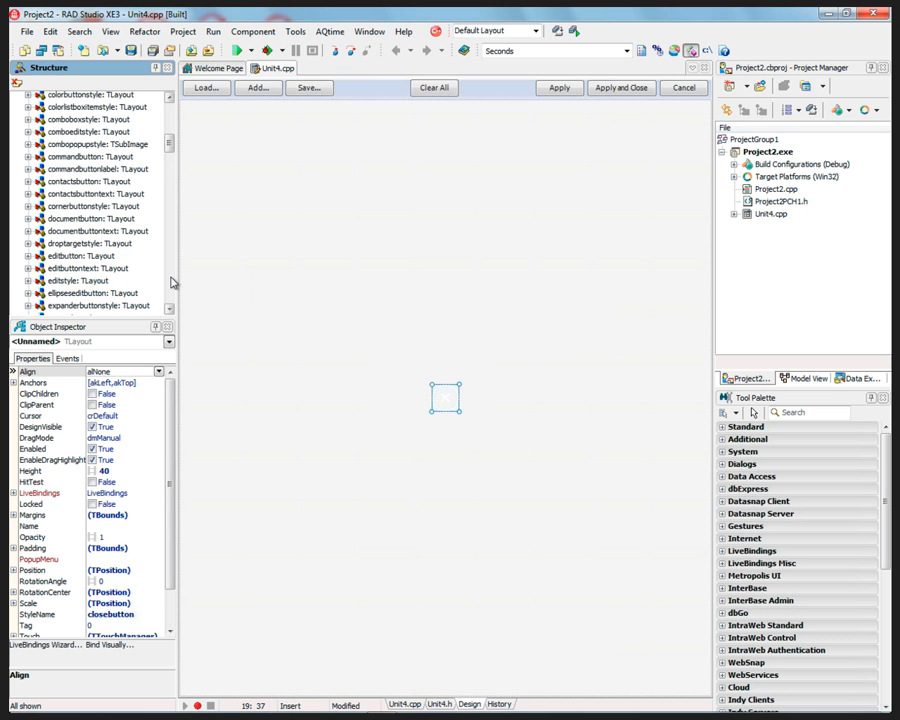
{"action": "scroll", "scroll_direction": "down", "scroll_amount": 3}
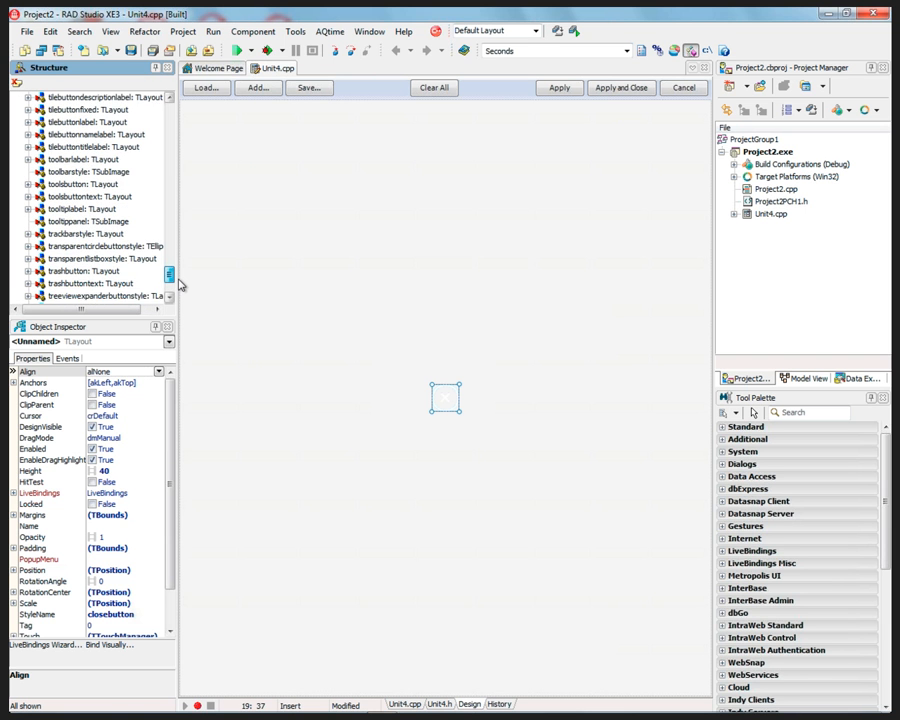
{"action": "scroll", "scroll_direction": "up", "scroll_amount": 3}
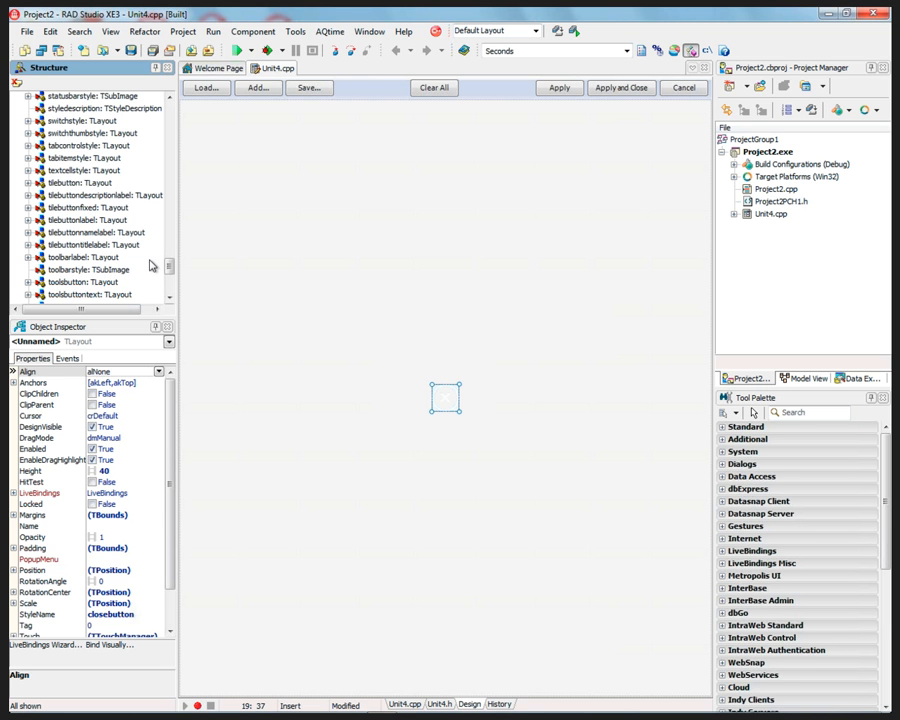
{"action": "mouse_move", "coordinate": [152, 264]}
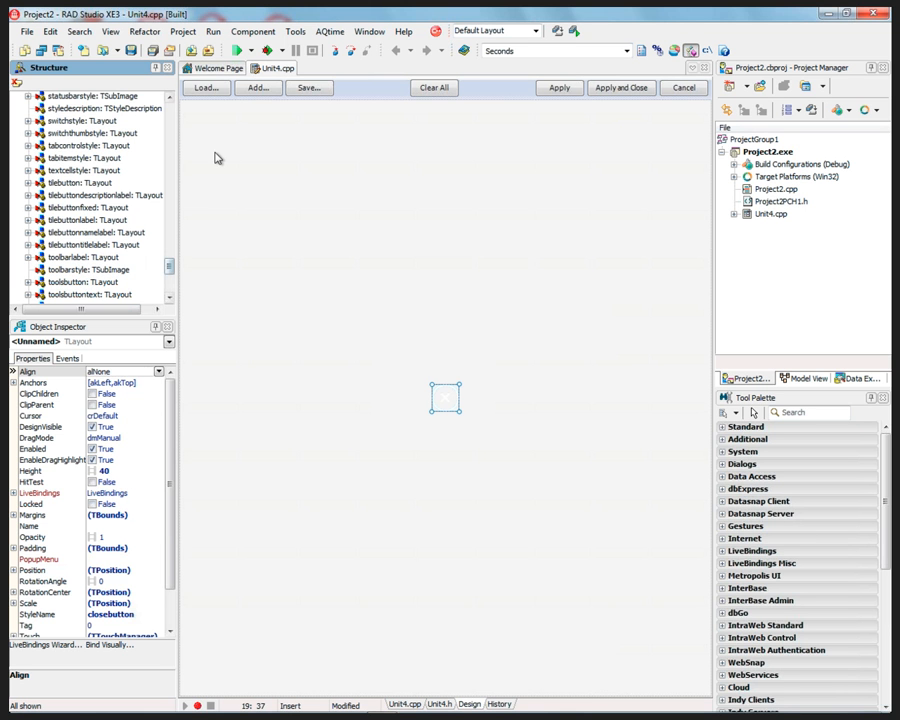
{"action": "mouse_move", "coordinate": [512, 336]}
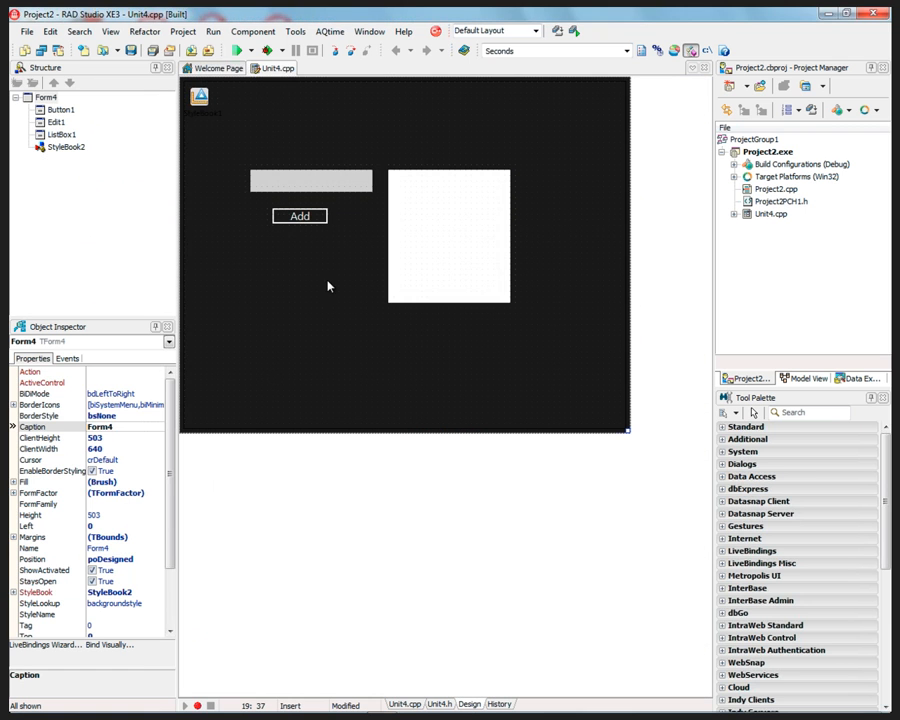
{"action": "mouse_move", "coordinate": [236, 50]}
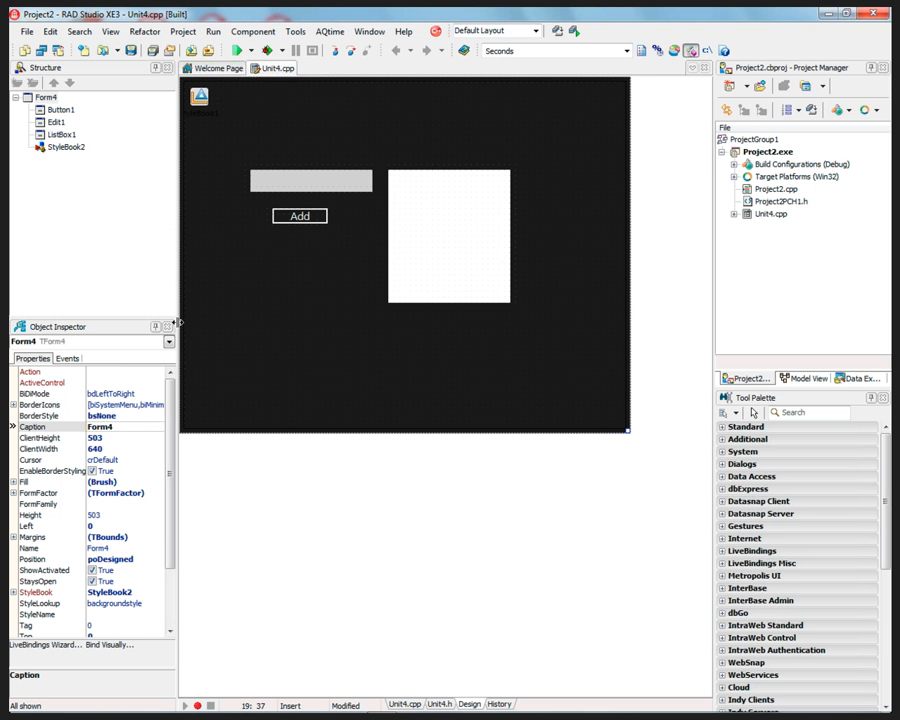
{"action": "mouse_move", "coordinate": [252, 332]}
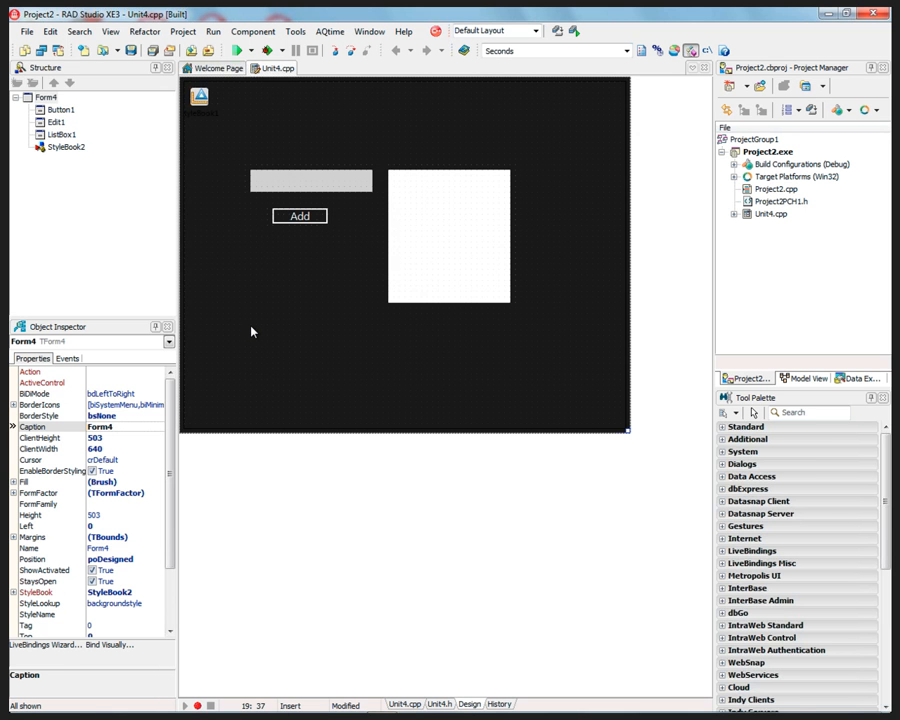
{"action": "mouse_move", "coordinate": [492, 268]}
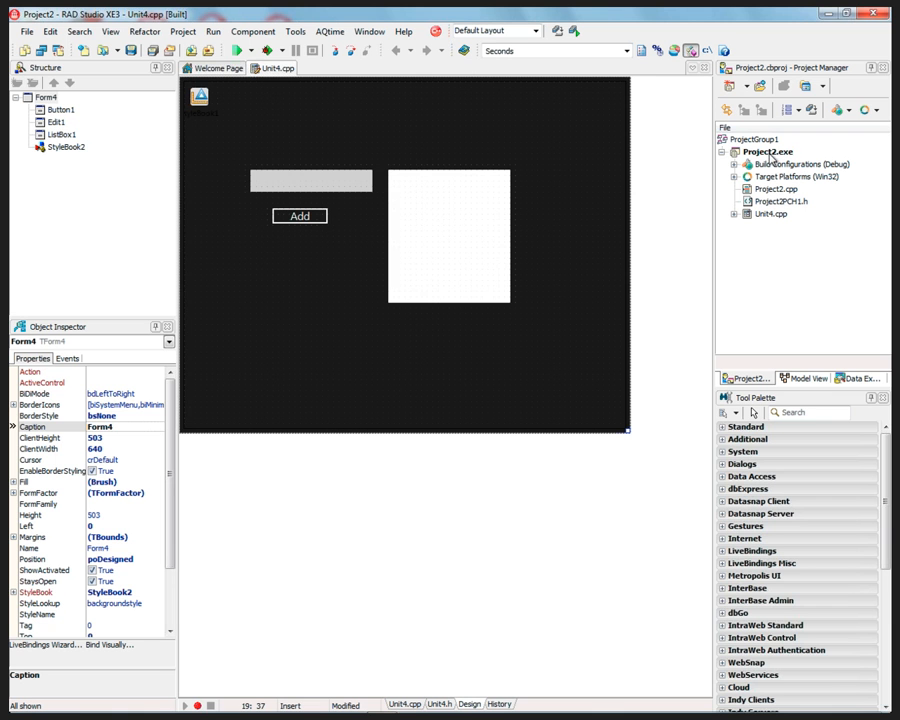
{"action": "mouse_move", "coordinate": [796, 280]}
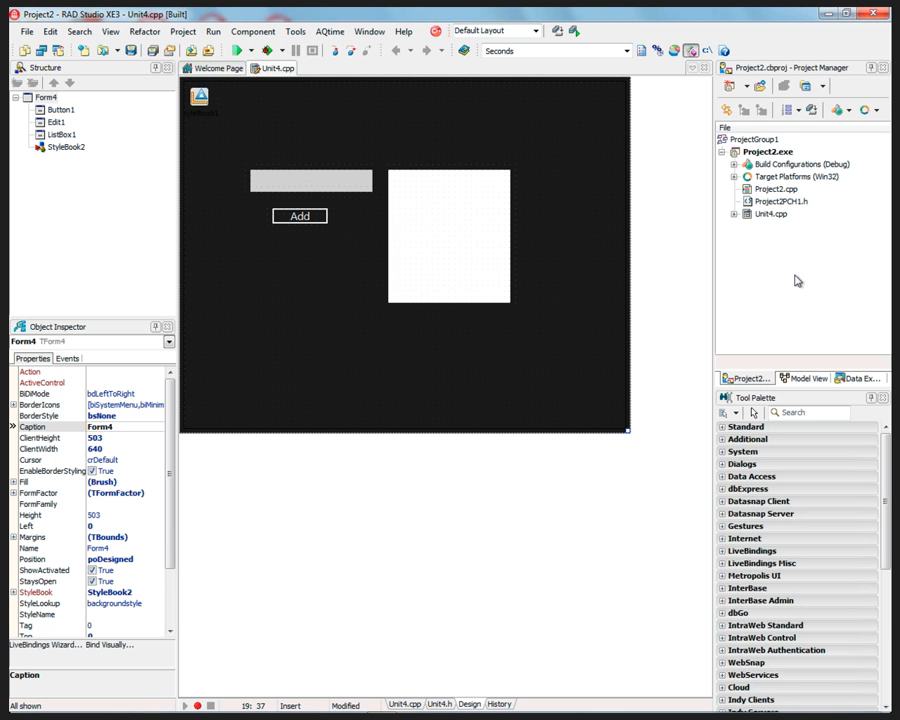
{"action": "mouse_move", "coordinate": [546, 152]}
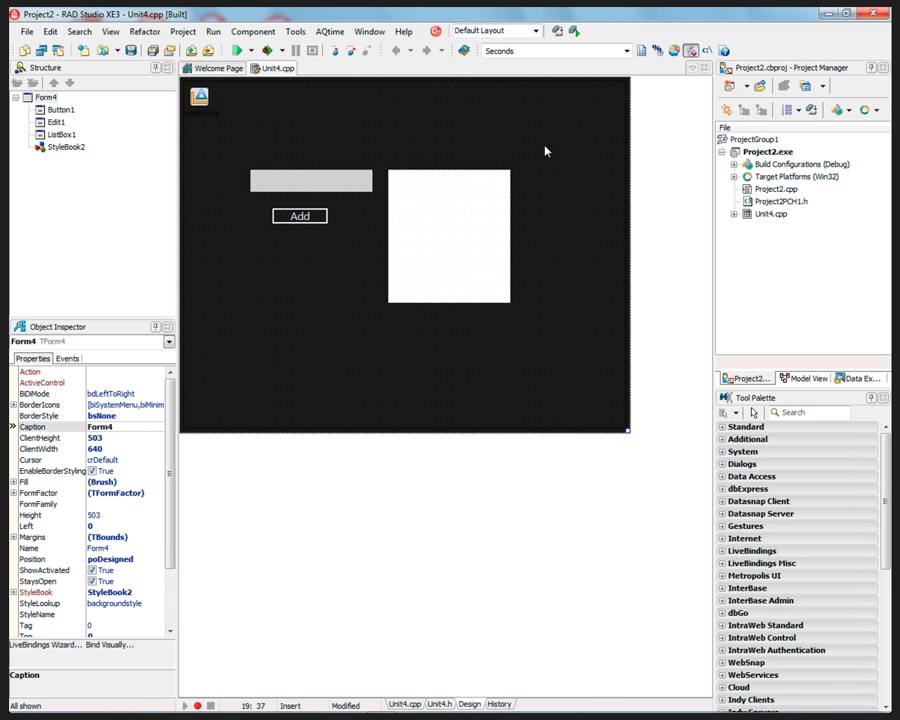
{"action": "mouse_move", "coordinate": [586, 336]}
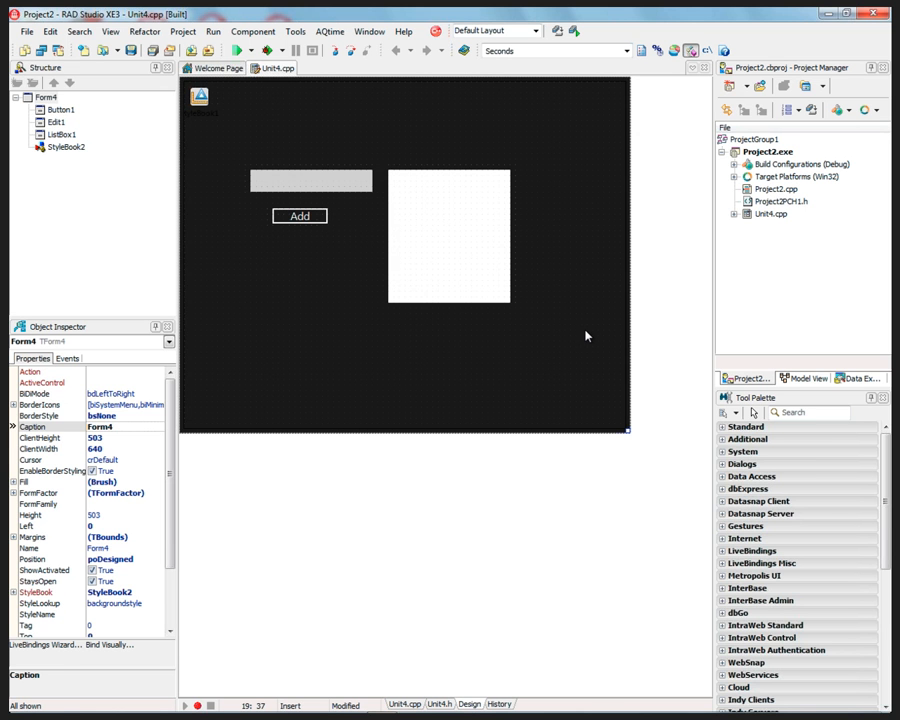
{"action": "mouse_move", "coordinate": [564, 338]}
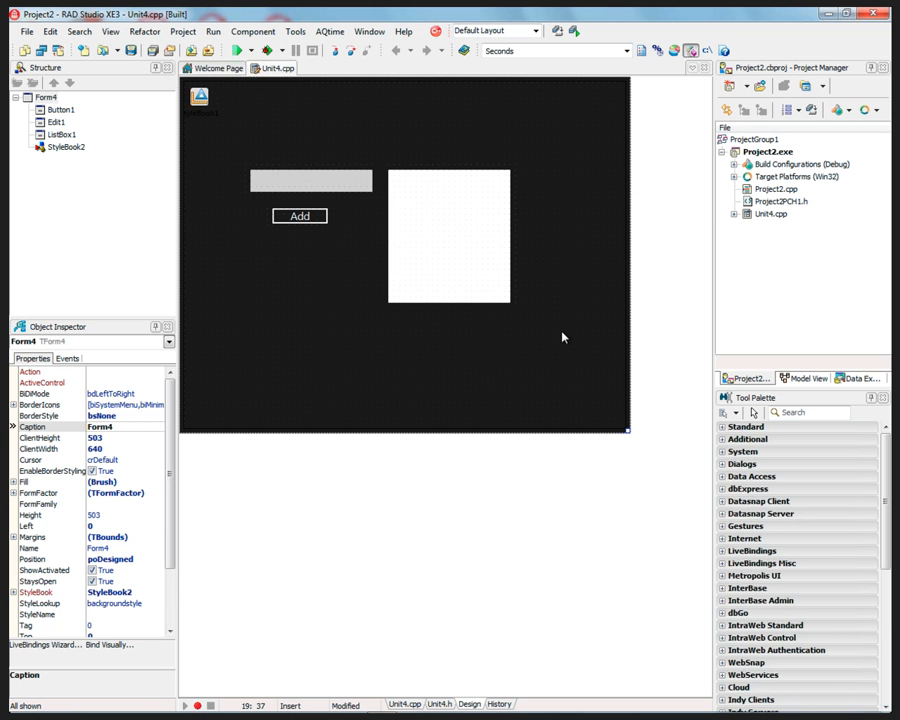
{"action": "left_click", "coordinate": [66, 148]}
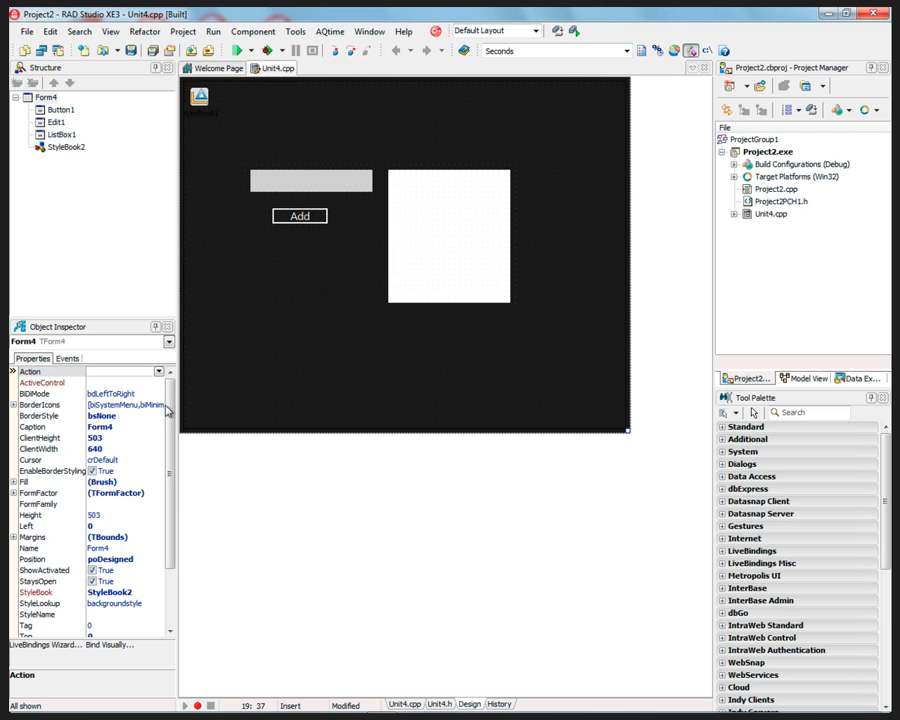
- Select Button1 and open its StyleLookup property's list of available button styles
{"action": "left_click", "coordinate": [68, 148]}
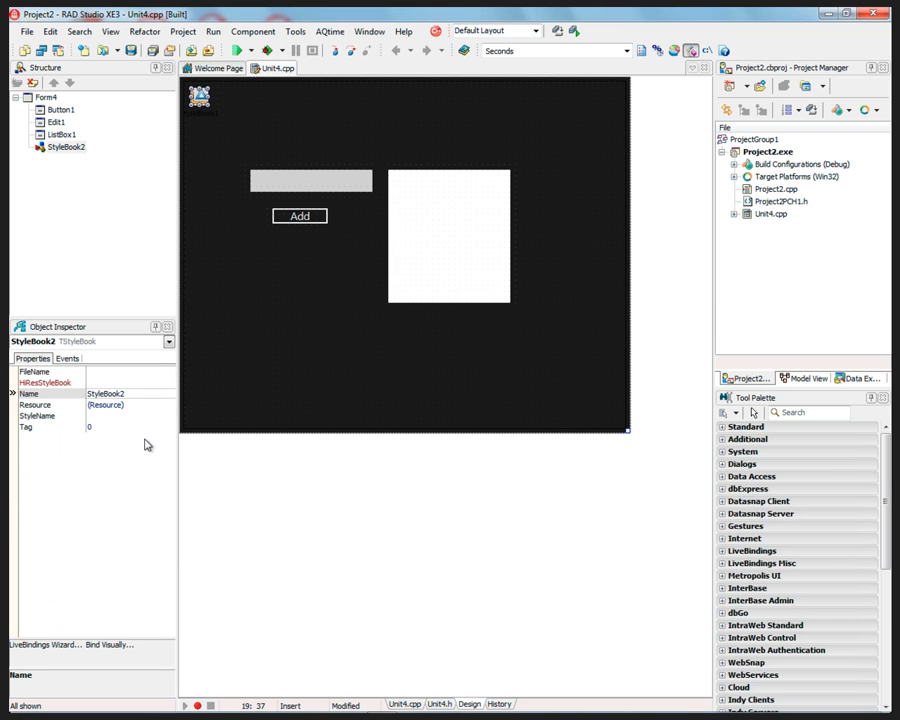
{"action": "left_click", "coordinate": [300, 216]}
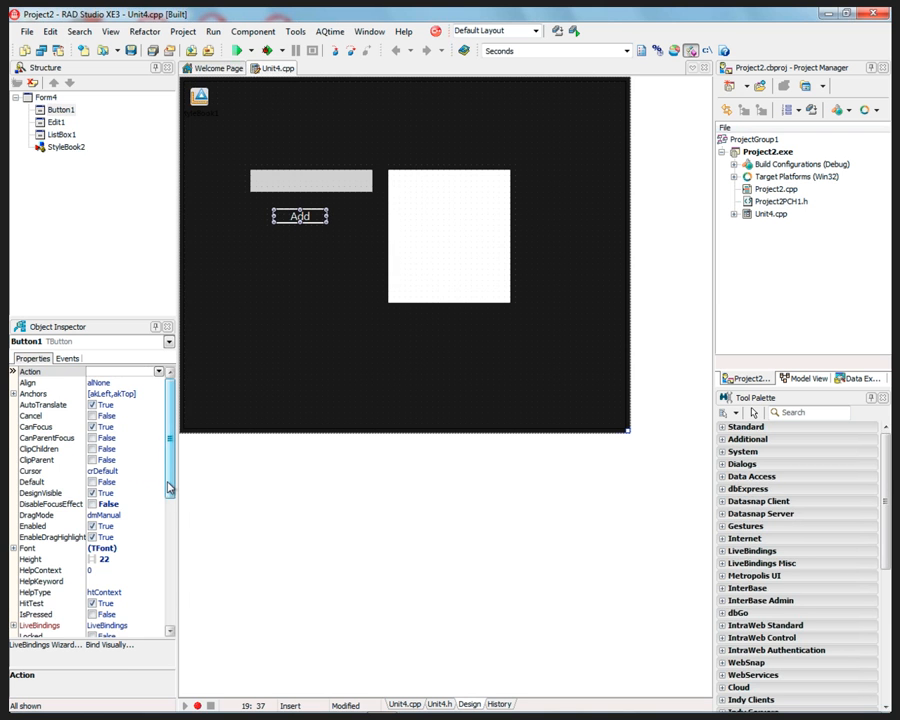
{"action": "scroll", "scroll_direction": "down", "scroll_amount": 3}
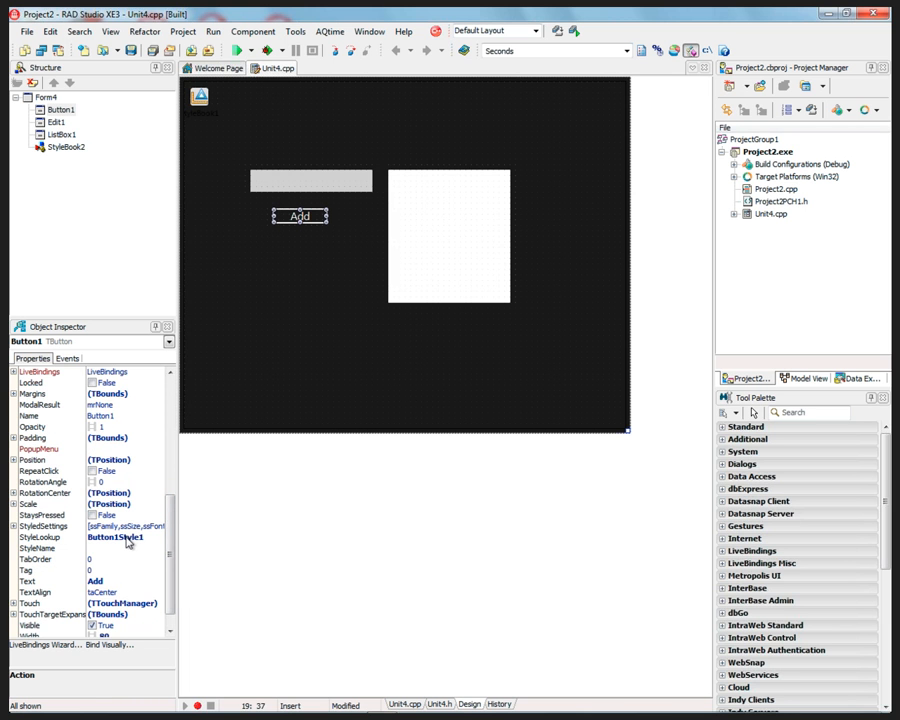
{"action": "left_click", "coordinate": [114, 536]}
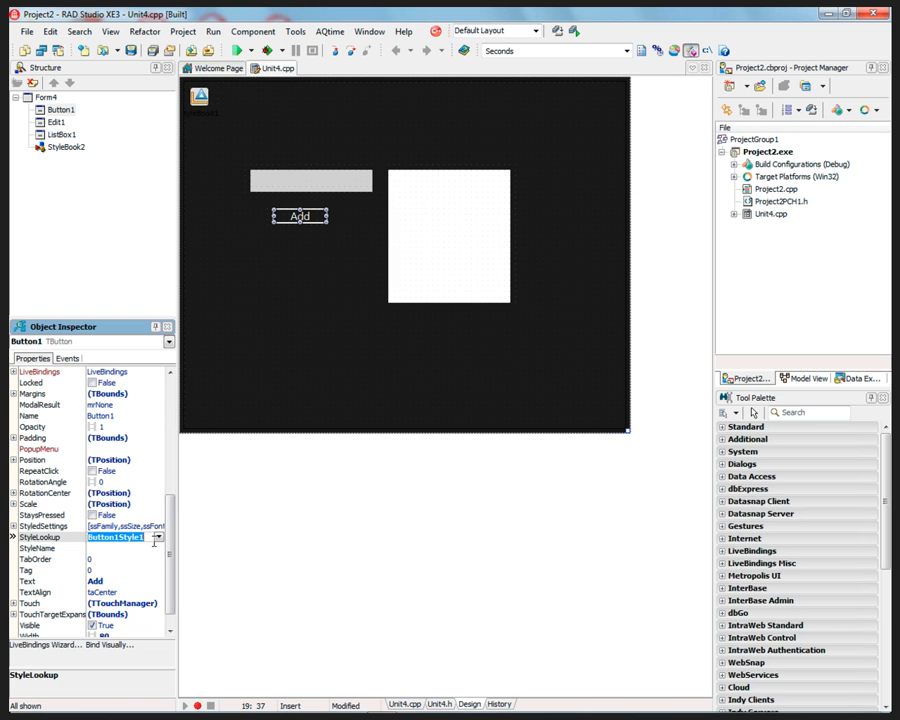
{"action": "left_click", "coordinate": [156, 536]}
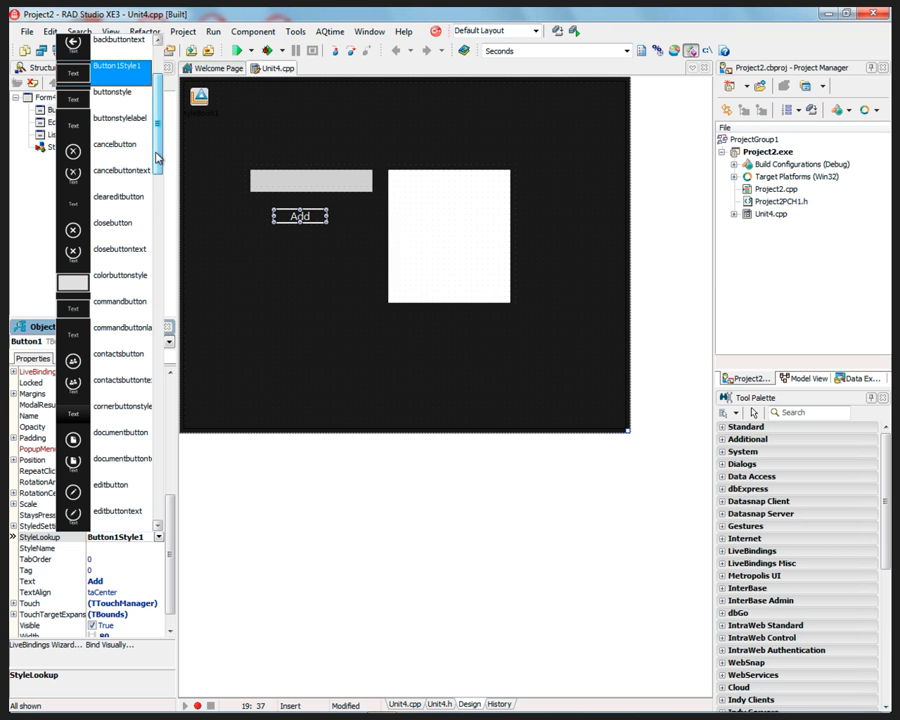
- Scroll the StyleLookup list to locate applybutton so the Add button becomes a check-mark icon
{"action": "scroll", "scroll_direction": "down", "scroll_amount": 3}
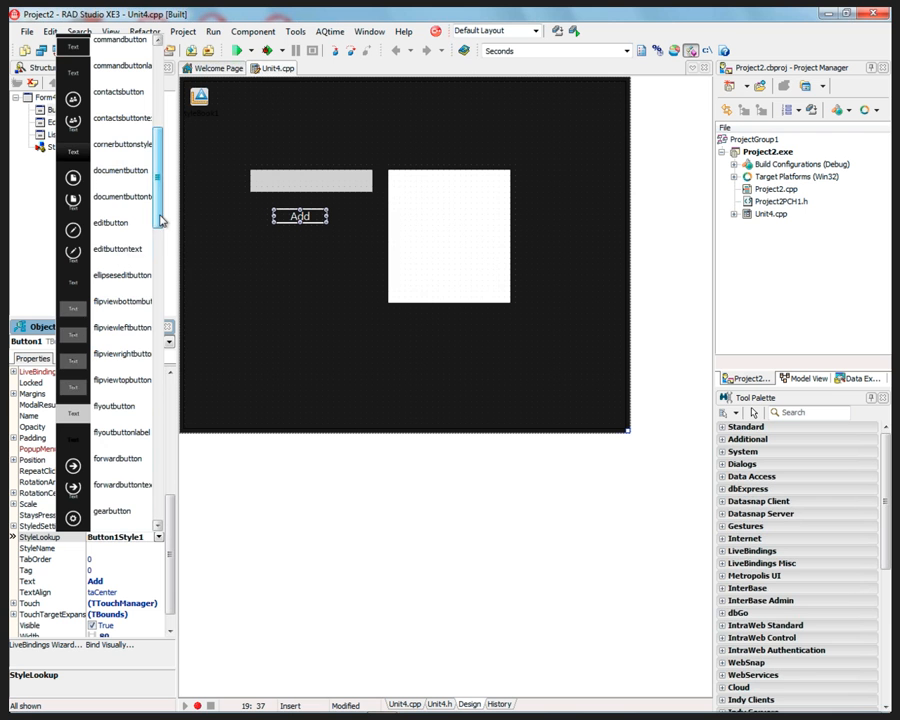
{"action": "scroll", "scroll_direction": "down", "scroll_amount": 3}
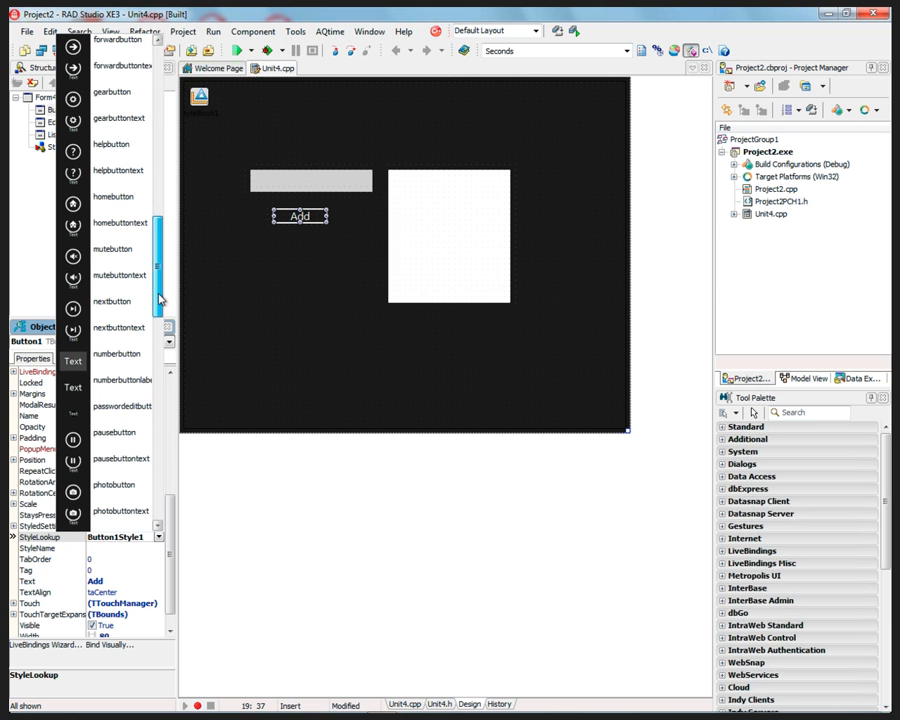
{"action": "scroll", "scroll_direction": "down", "scroll_amount": 3}
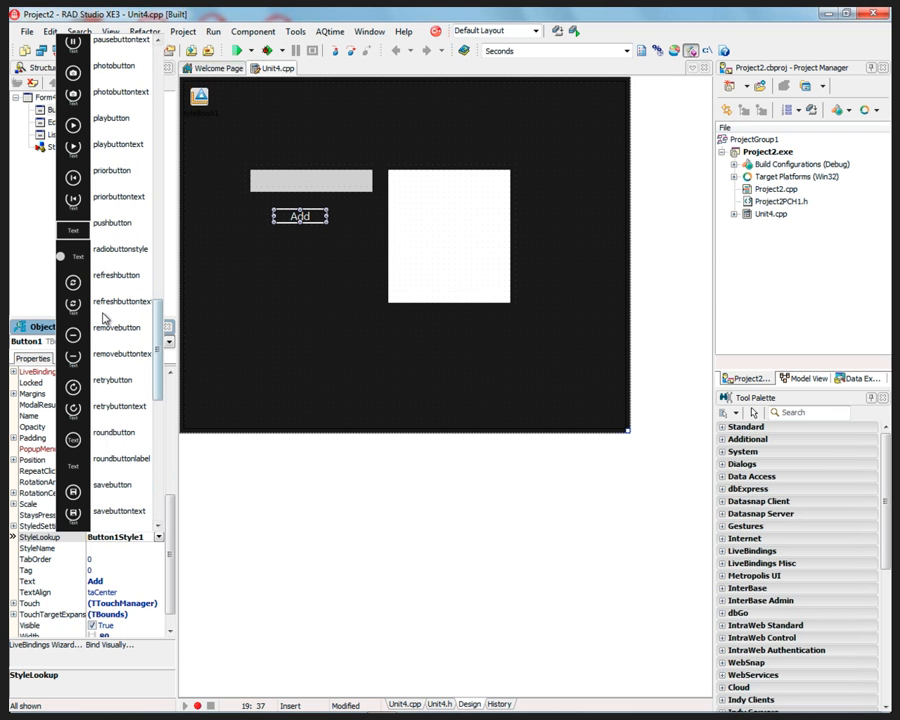
{"action": "scroll", "scroll_direction": "up", "scroll_amount": 3}
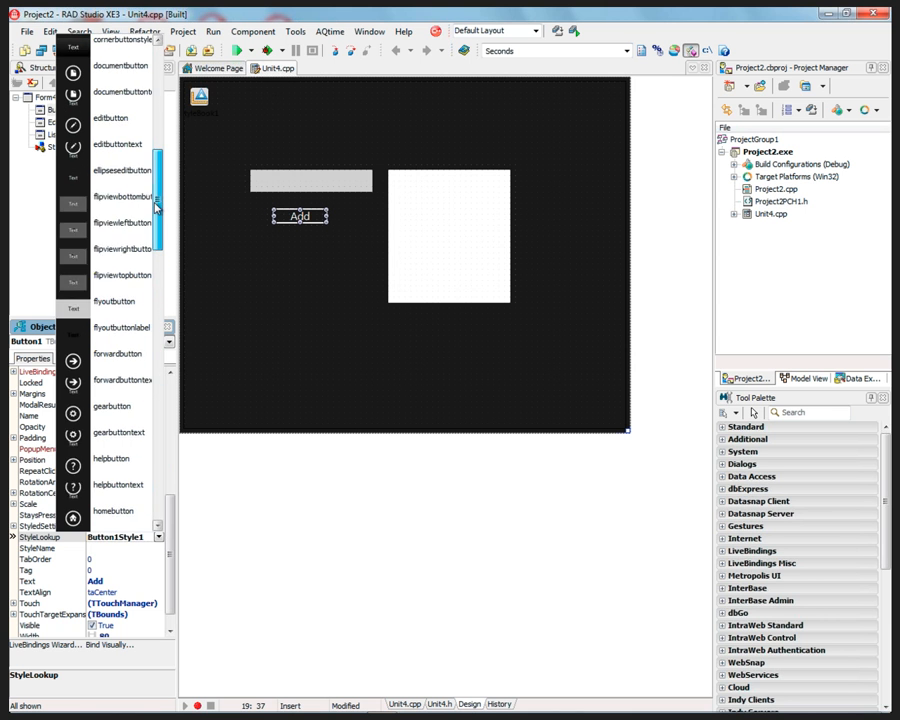
{"action": "scroll", "scroll_direction": "up", "scroll_amount": 3}
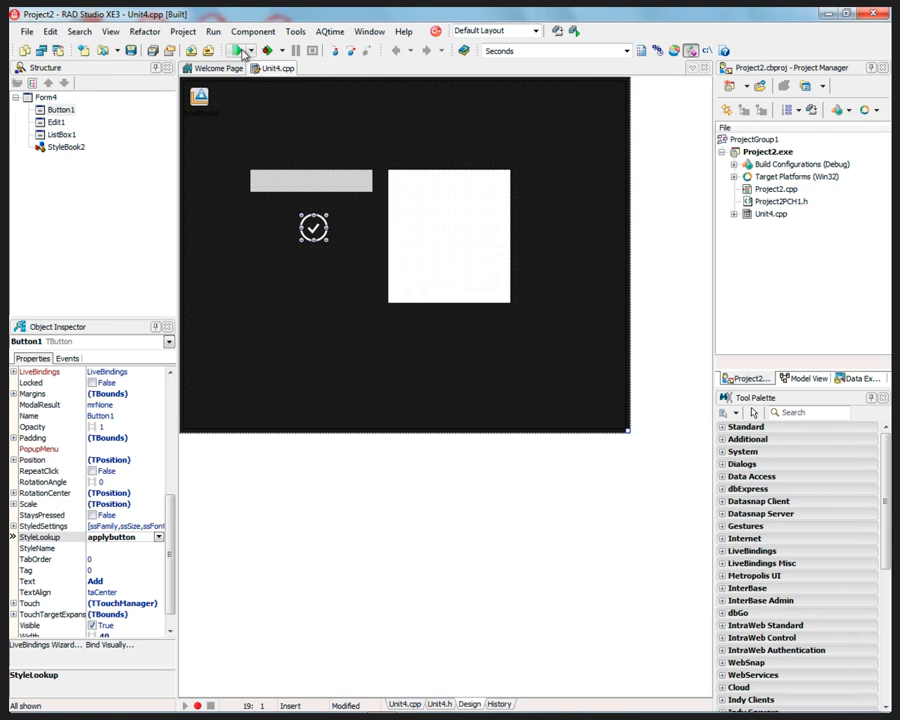
{"action": "mouse_move", "coordinate": [210, 118]}
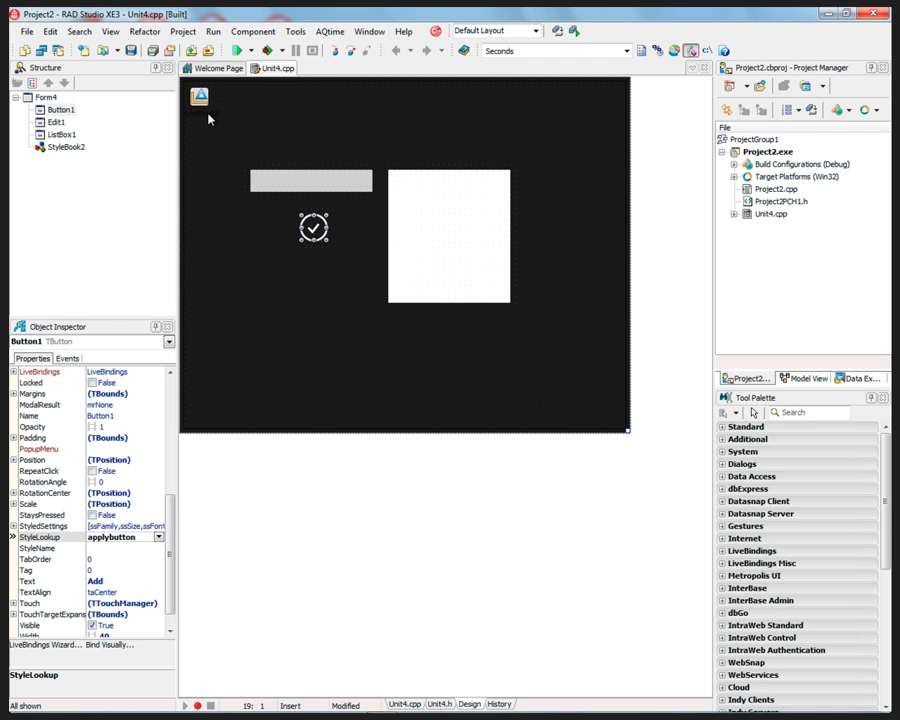